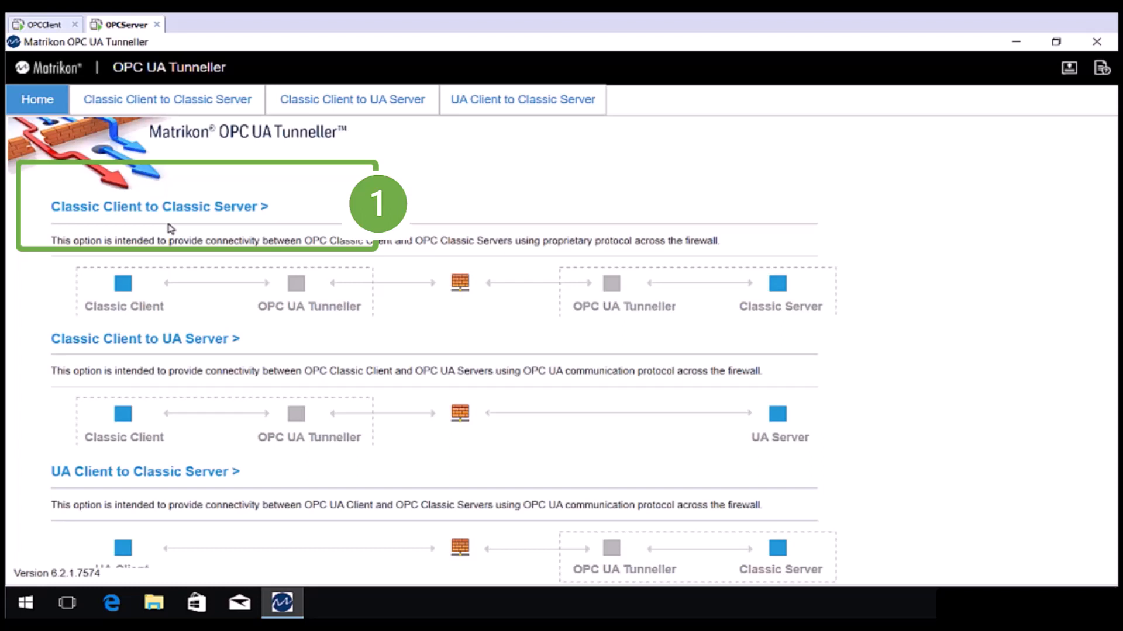
{"action": "mouse_move", "coordinate": [121, 351]}
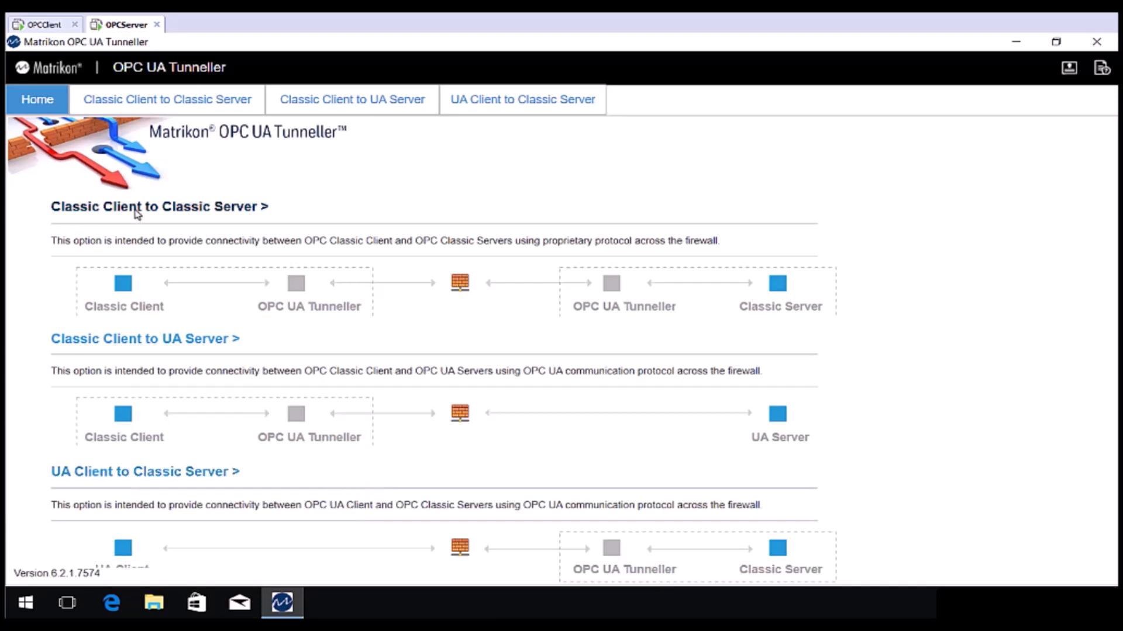
Bring up the Classic Client to Classic Server configuration page from Home
{"action": "left_click", "coordinate": [166, 99]}
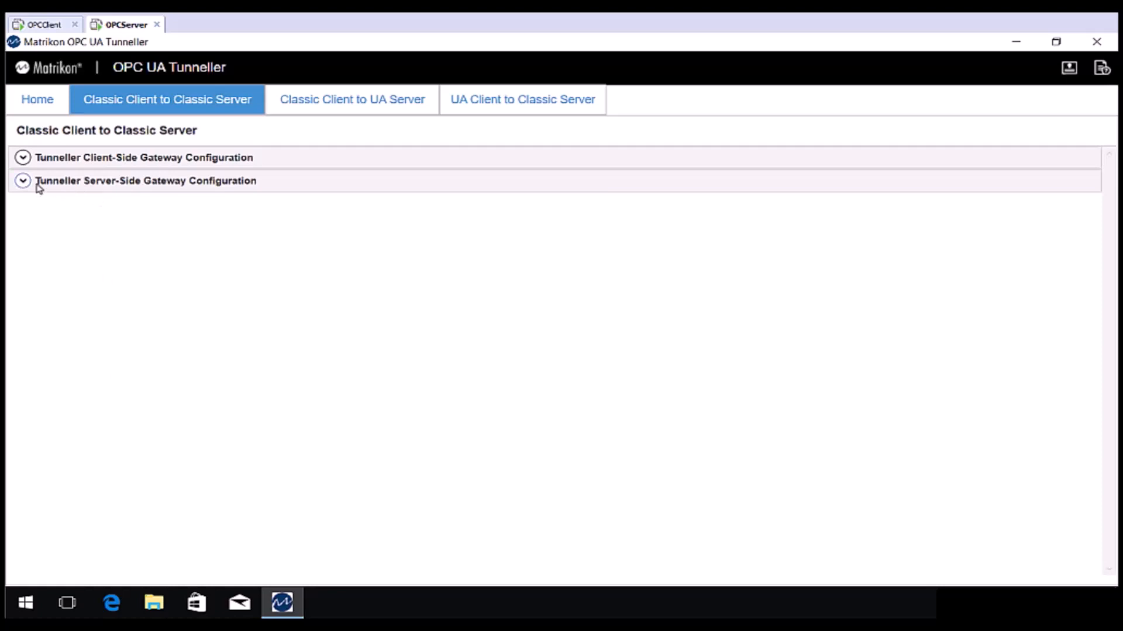
In the server-side gateway configuration, switch off Encryption under Security Mode
{"action": "left_click", "coordinate": [145, 181]}
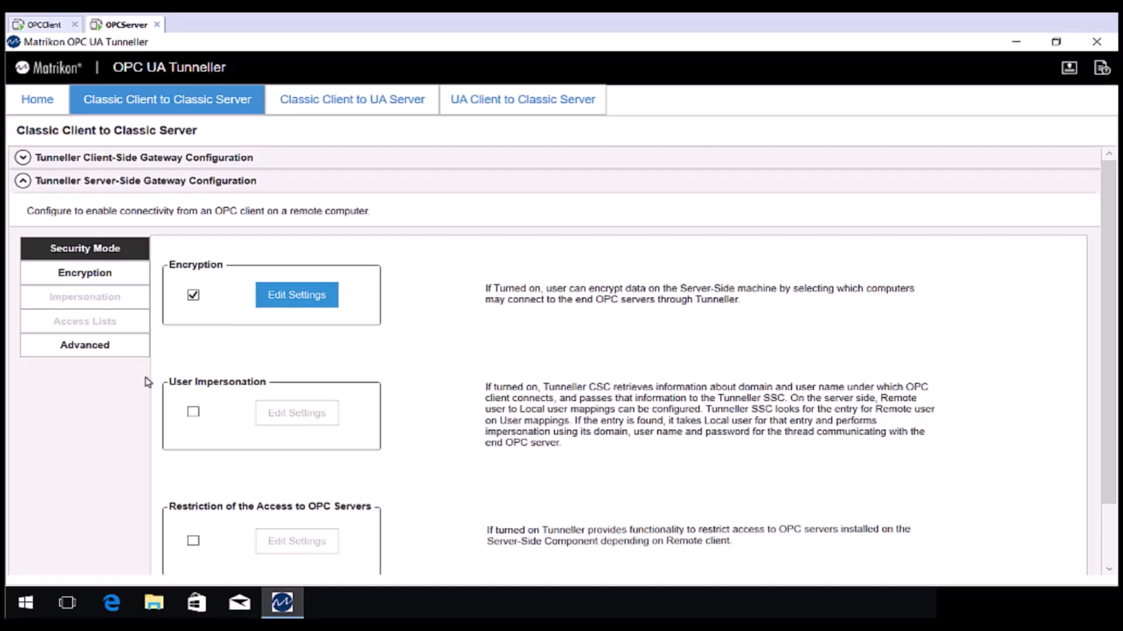
{"action": "mouse_move", "coordinate": [210, 290]}
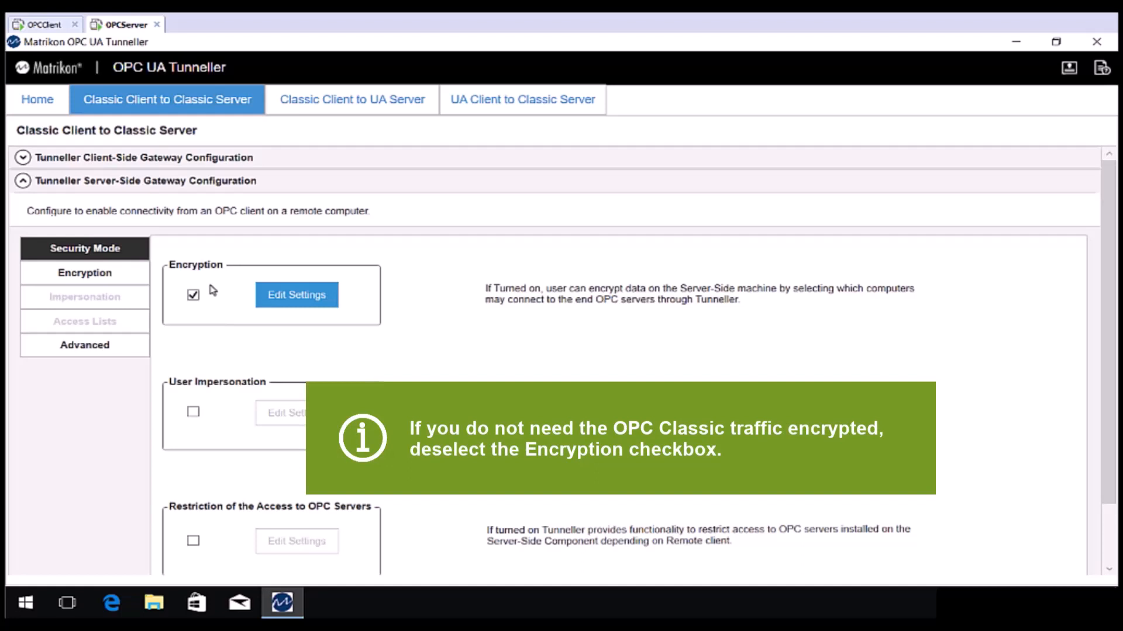
{"action": "mouse_move", "coordinate": [203, 298]}
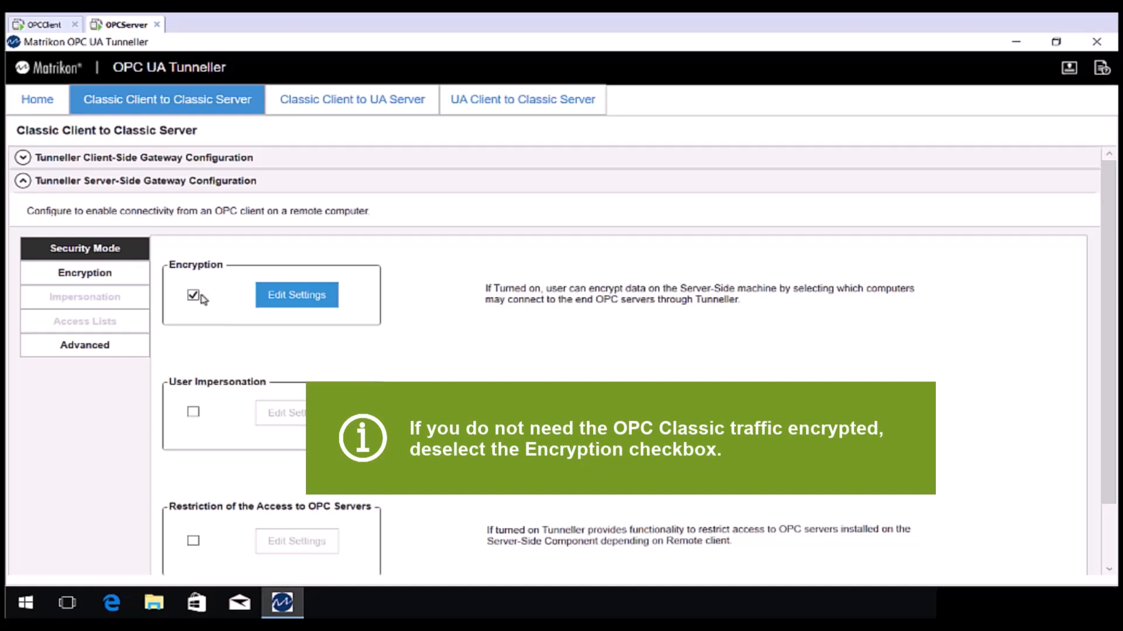
{"action": "left_click", "coordinate": [193, 294]}
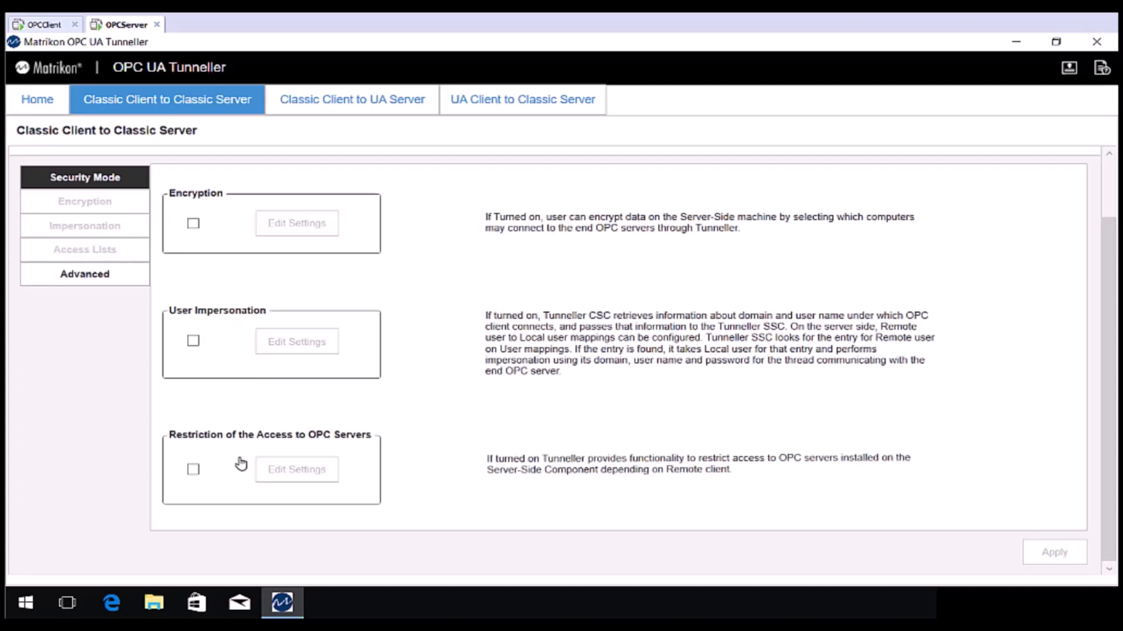
{"action": "mouse_move", "coordinate": [209, 352]}
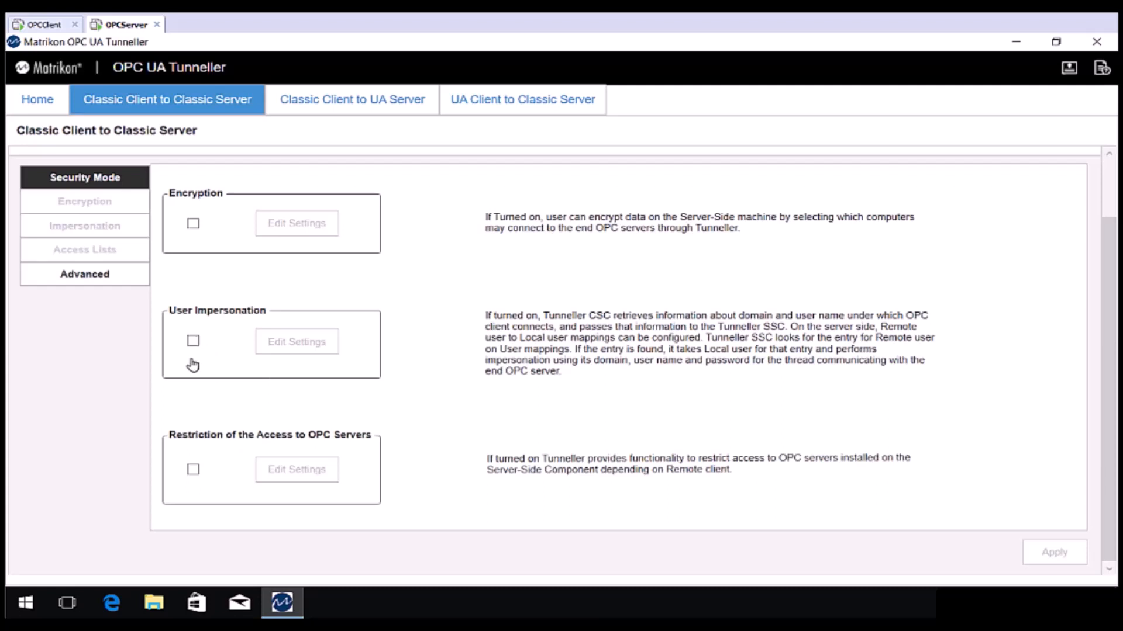
{"action": "mouse_move", "coordinate": [309, 360]}
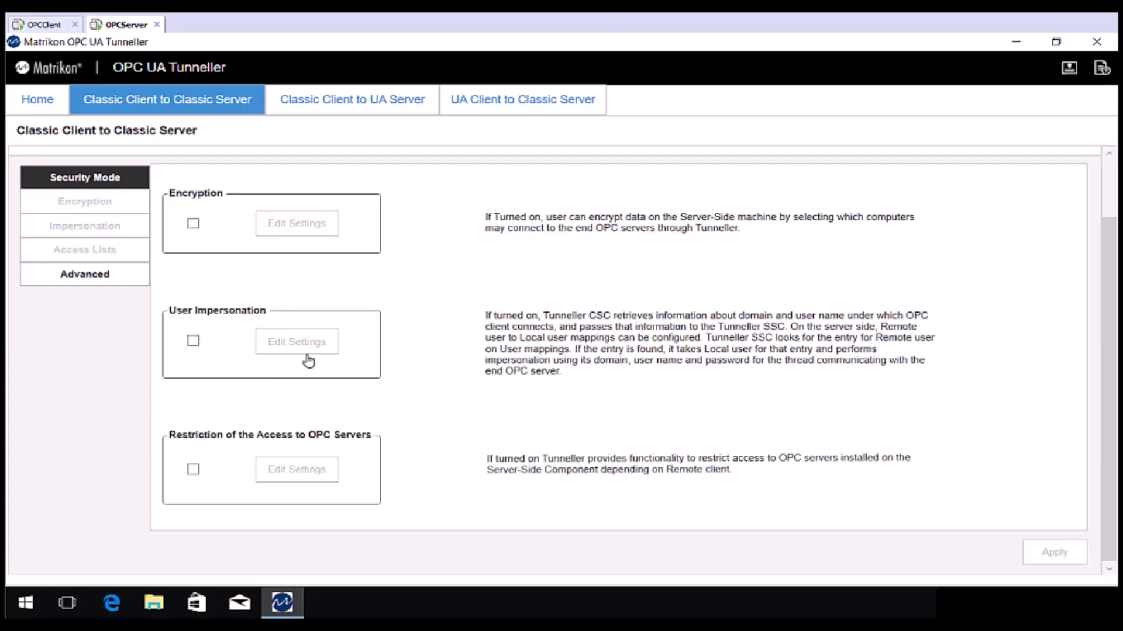
{"action": "mouse_move", "coordinate": [306, 478]}
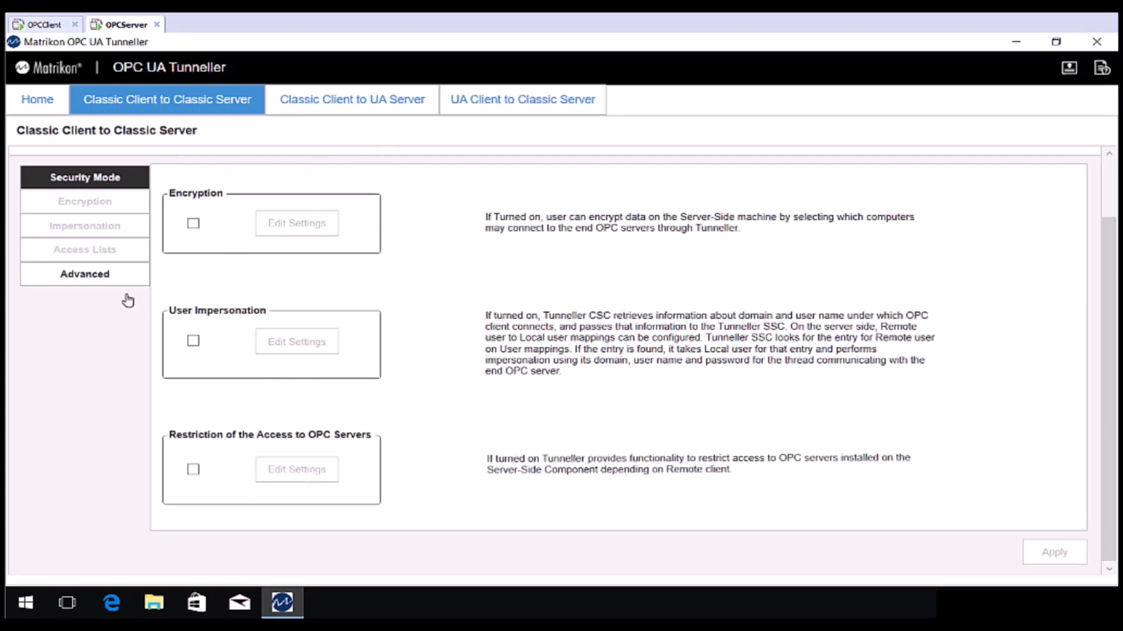
{"action": "mouse_move", "coordinate": [87, 280]}
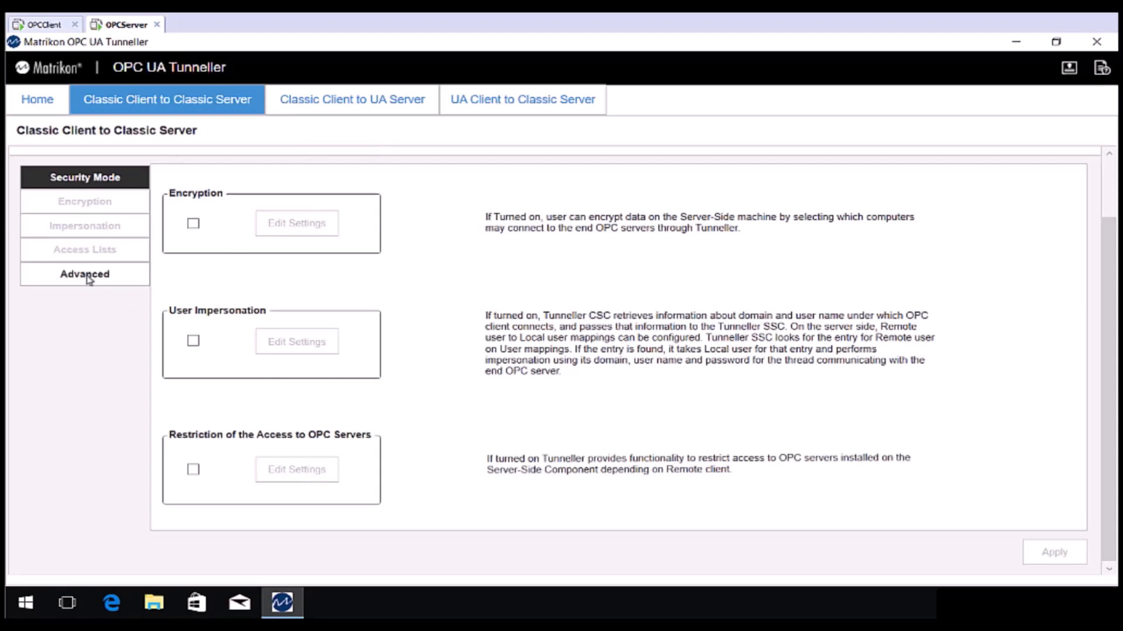
Show the server-side Advanced settings and check the communication port number 21379
{"action": "left_click", "coordinate": [84, 274]}
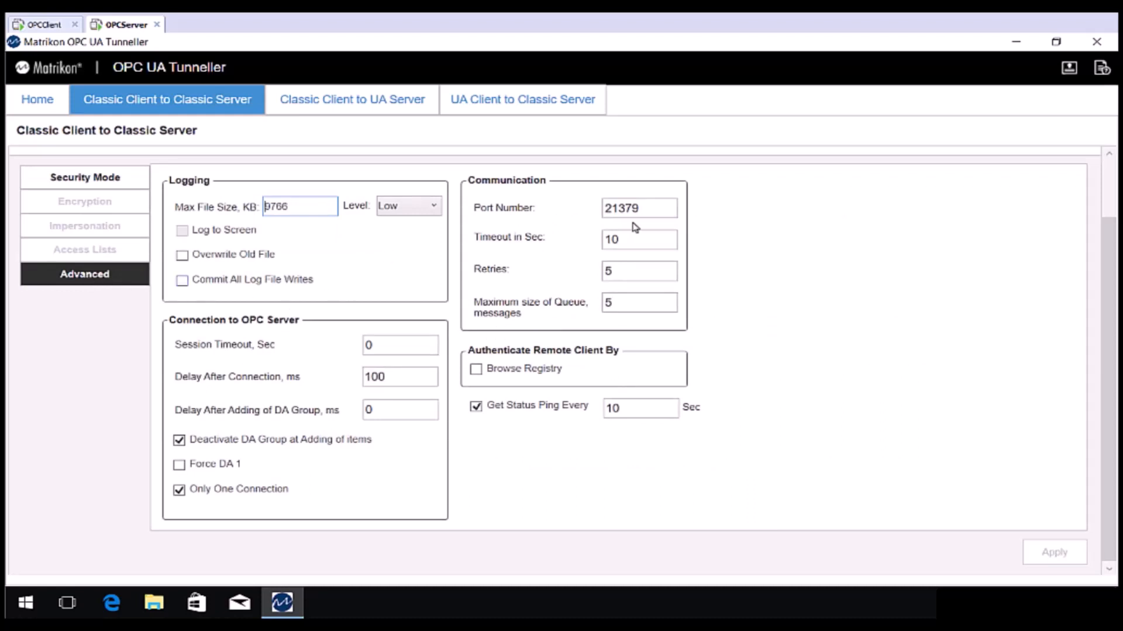
{"action": "left_click", "coordinate": [637, 207]}
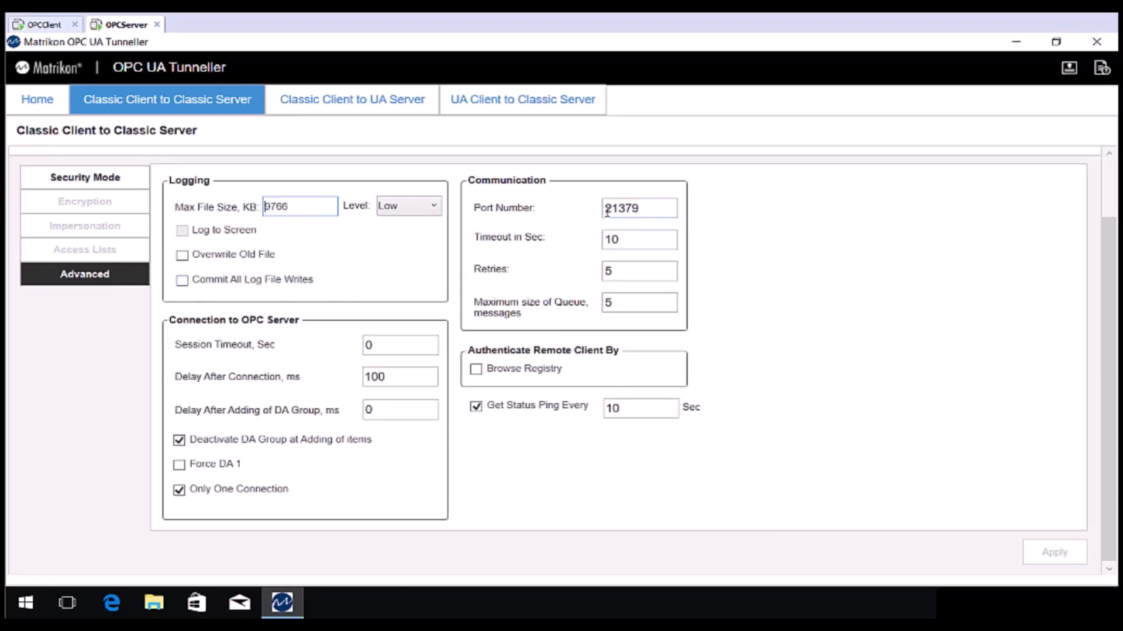
{"action": "mouse_move", "coordinate": [637, 208]}
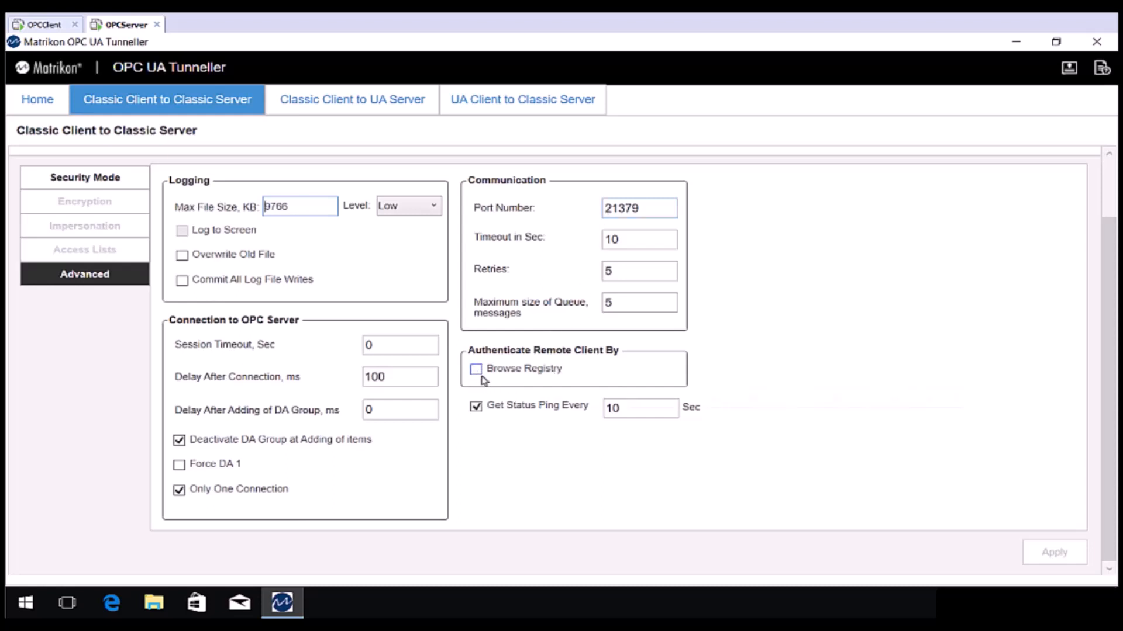
{"action": "mouse_move", "coordinate": [475, 369]}
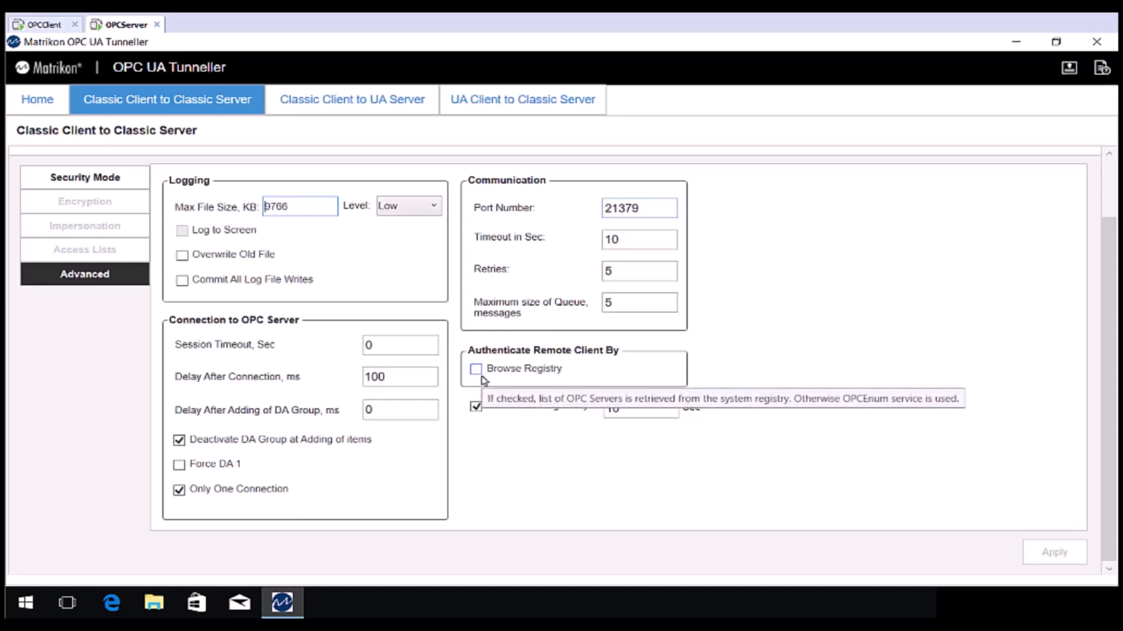
{"action": "mouse_move", "coordinate": [300, 303]}
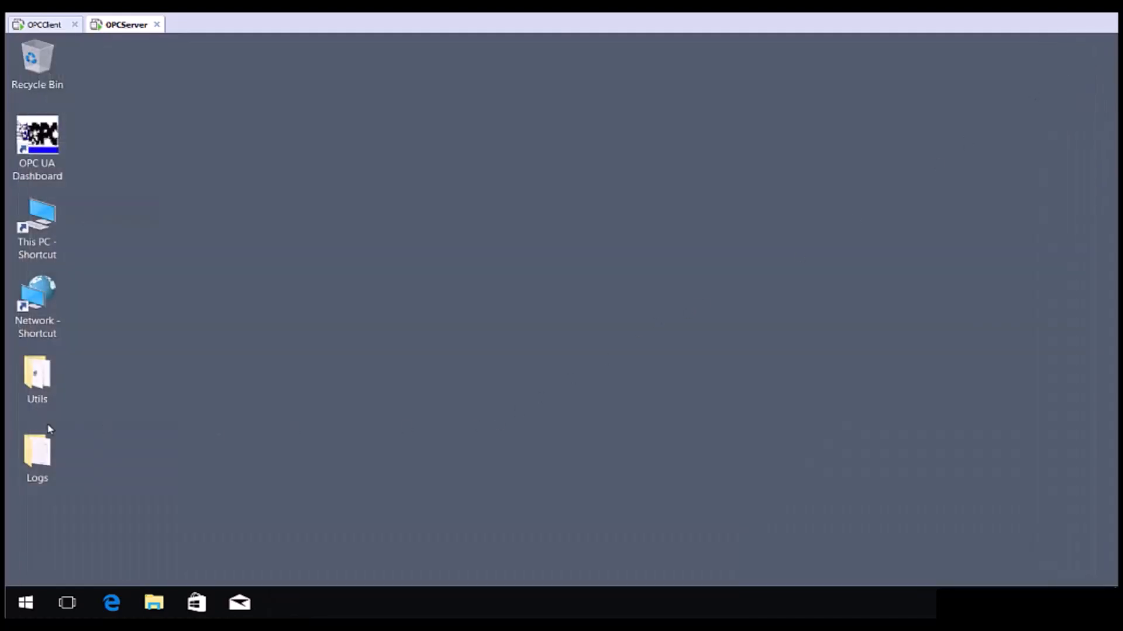
Search the Start menu for 'services' to find the Services desktop app
{"action": "left_click", "coordinate": [26, 603]}
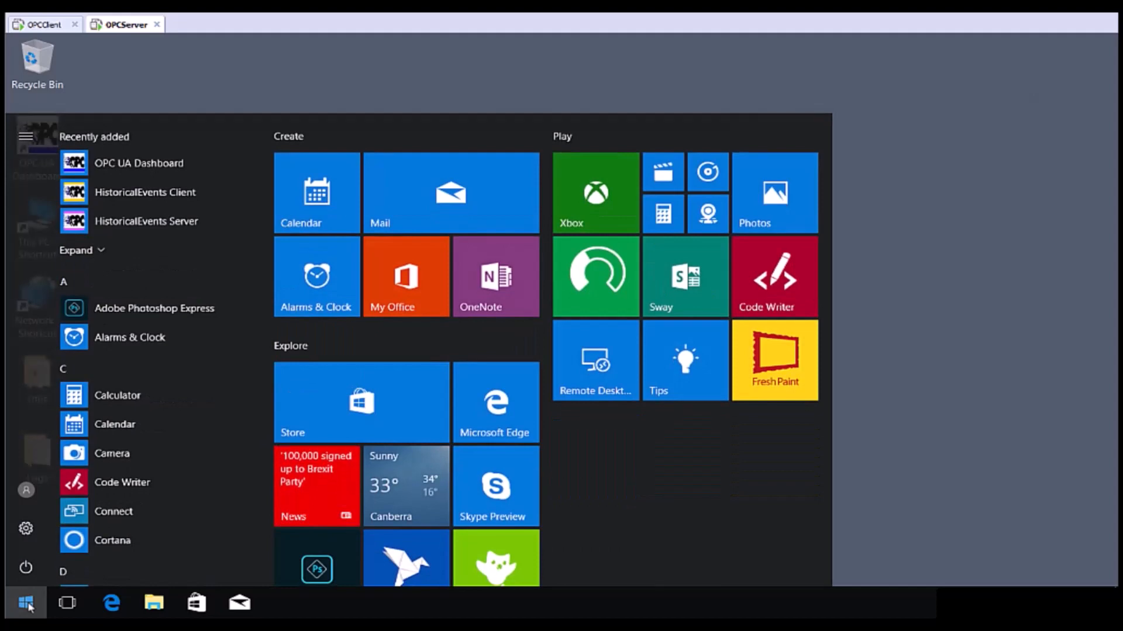
{"action": "type", "text": "services"}
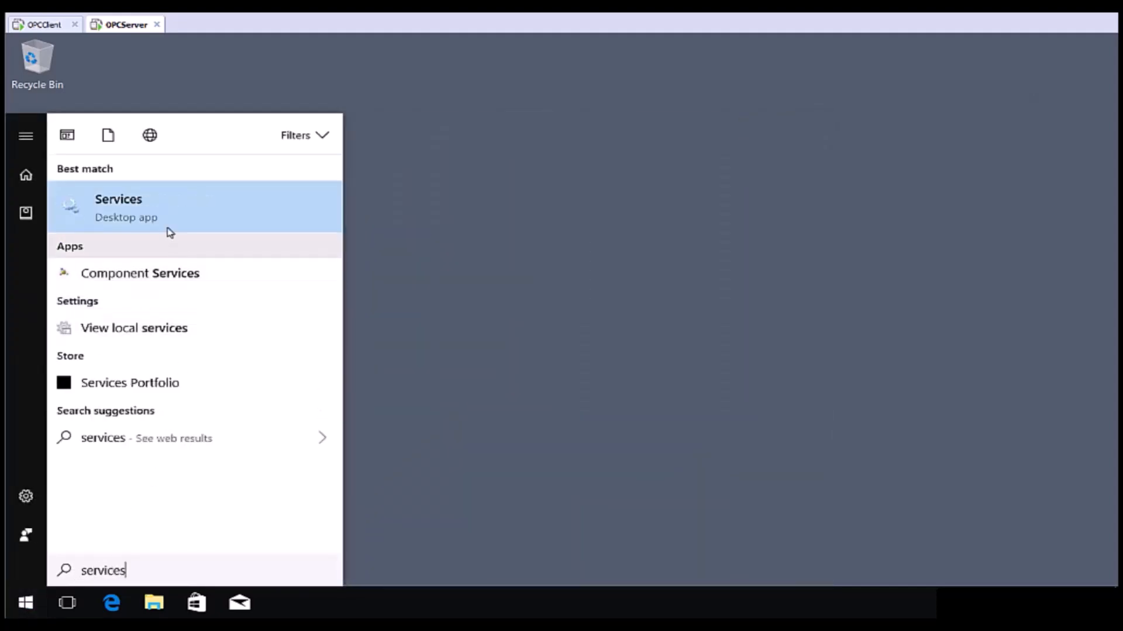
{"action": "mouse_move", "coordinate": [166, 213]}
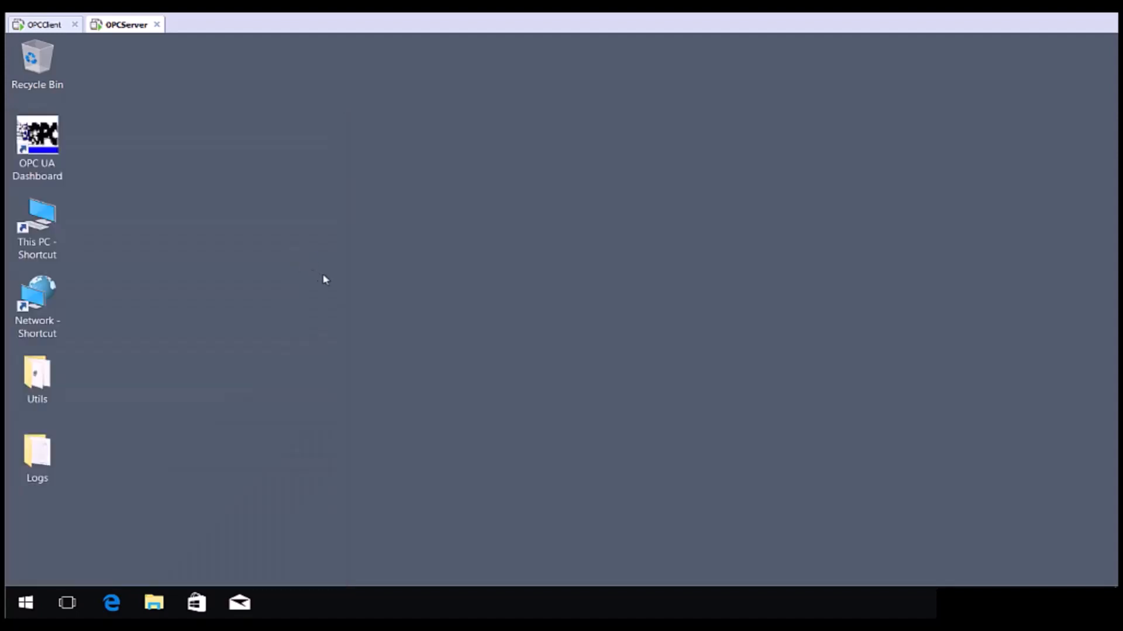
{"action": "mouse_move", "coordinate": [331, 287]}
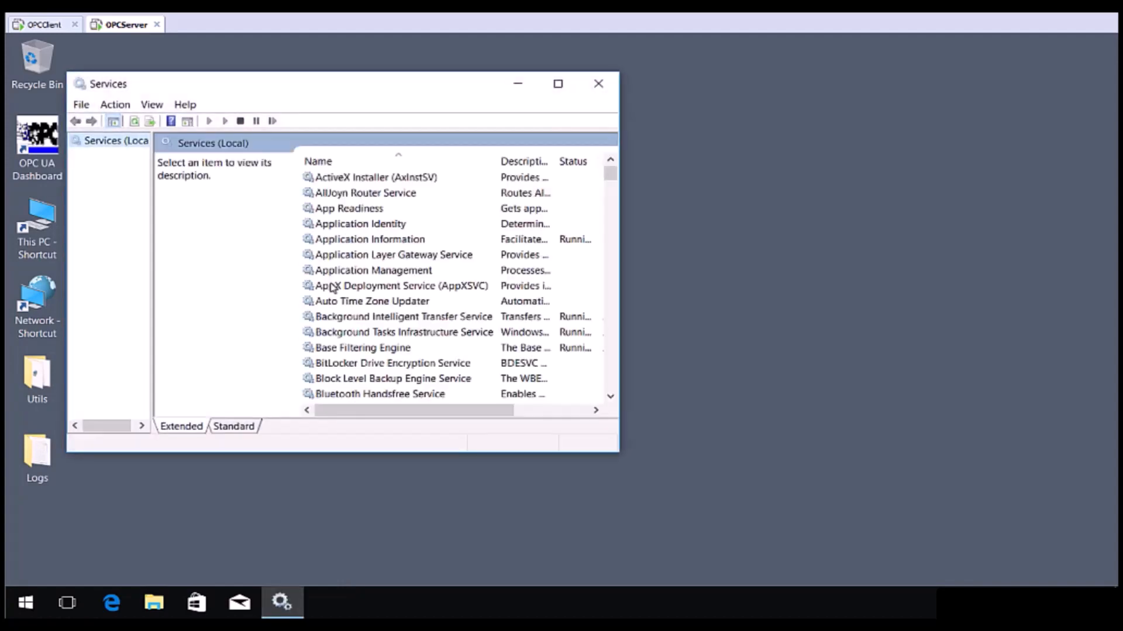
Restart the MatrikonOPC Tunneller SSC service, confirm it is running, and close Services
{"action": "left_click", "coordinate": [558, 84]}
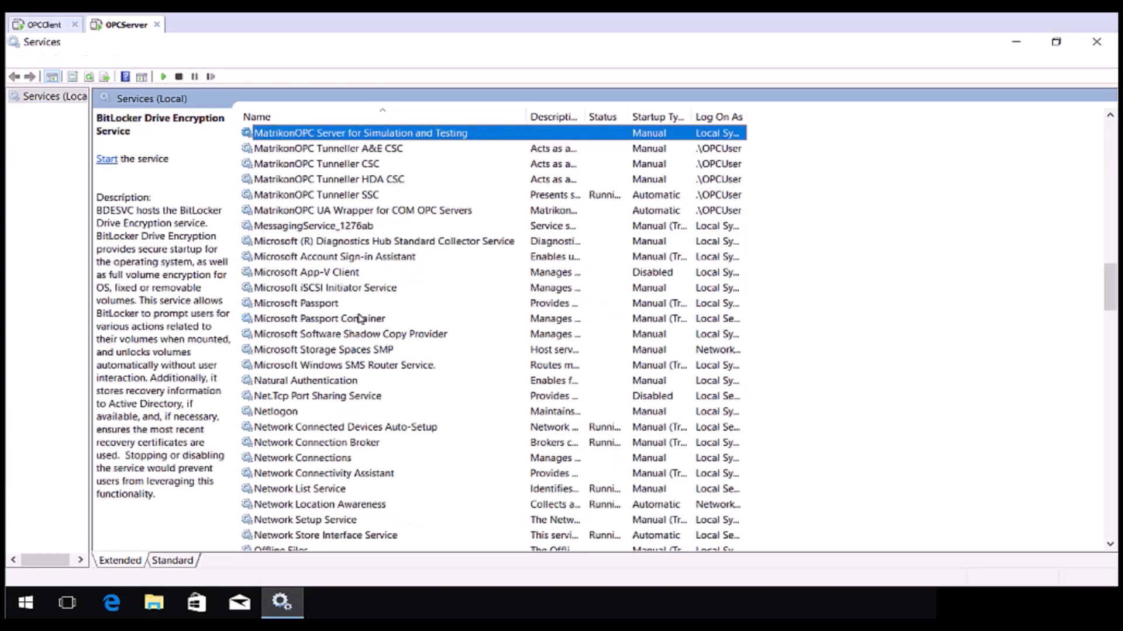
{"action": "scroll", "scroll_direction": "down", "scroll_amount": 3}
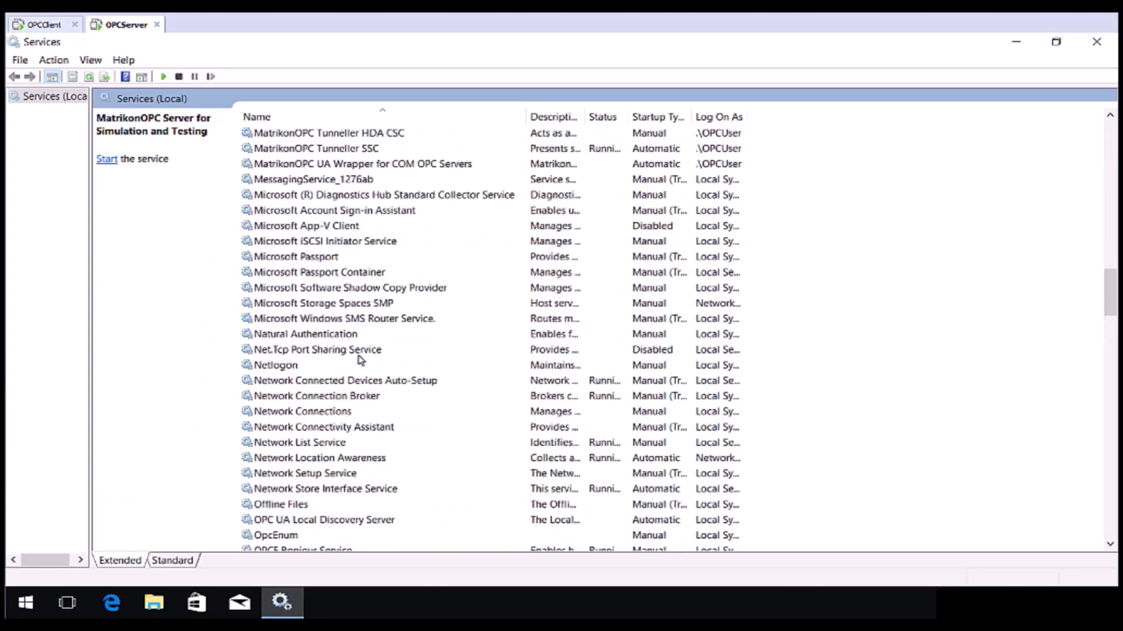
{"action": "left_click", "coordinate": [315, 334]}
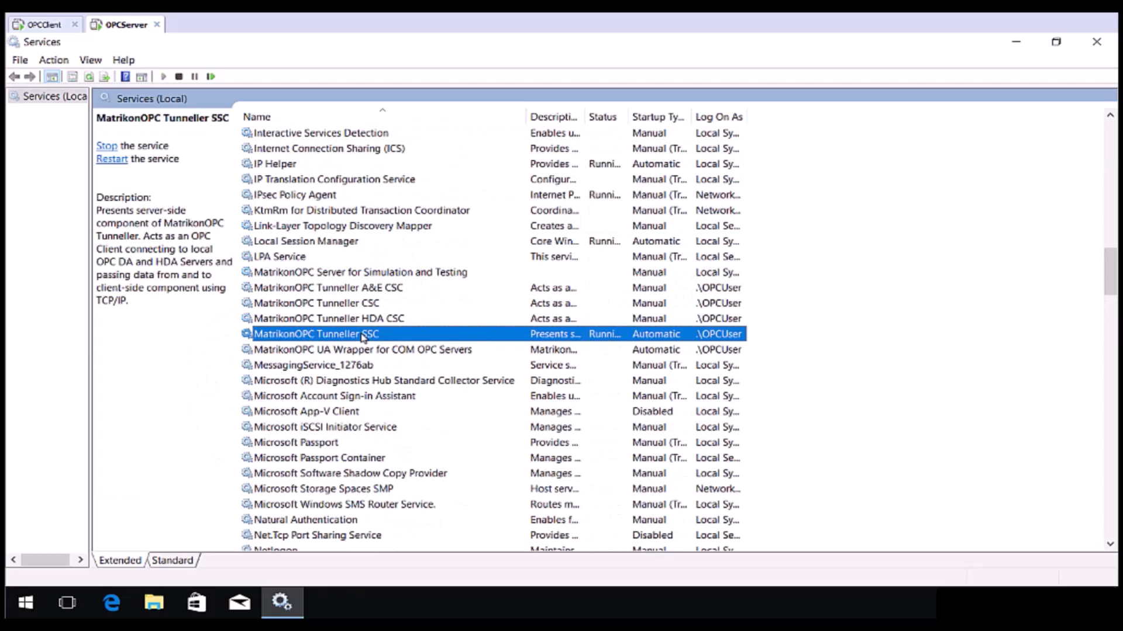
{"action": "left_click", "coordinate": [211, 76]}
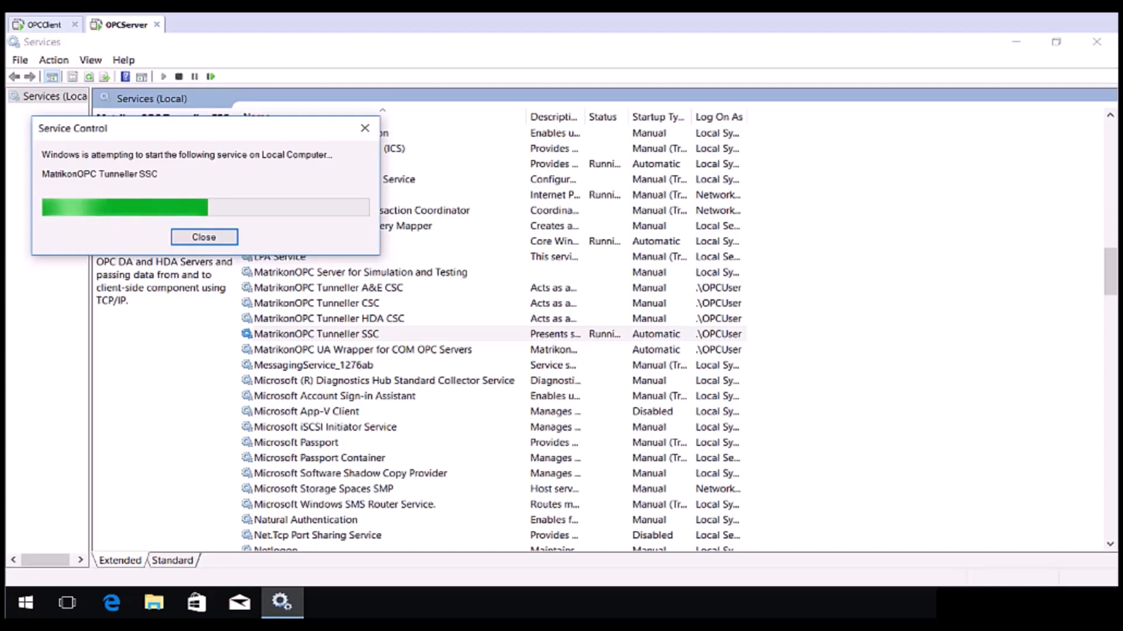
{"action": "left_click", "coordinate": [205, 236]}
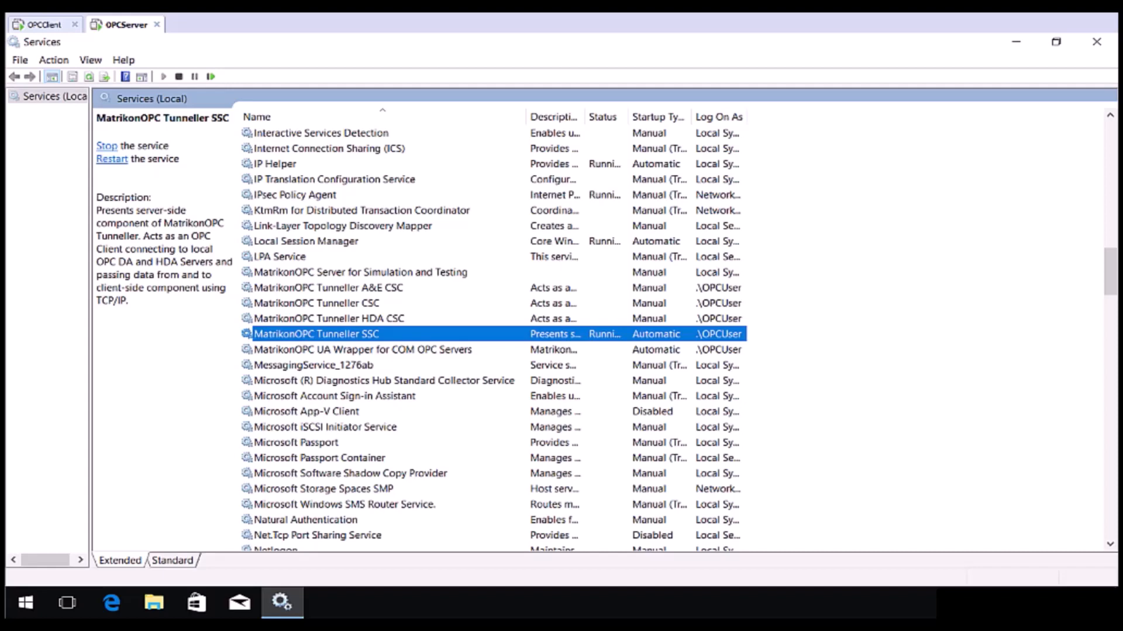
{"action": "double_click", "coordinate": [316, 334]}
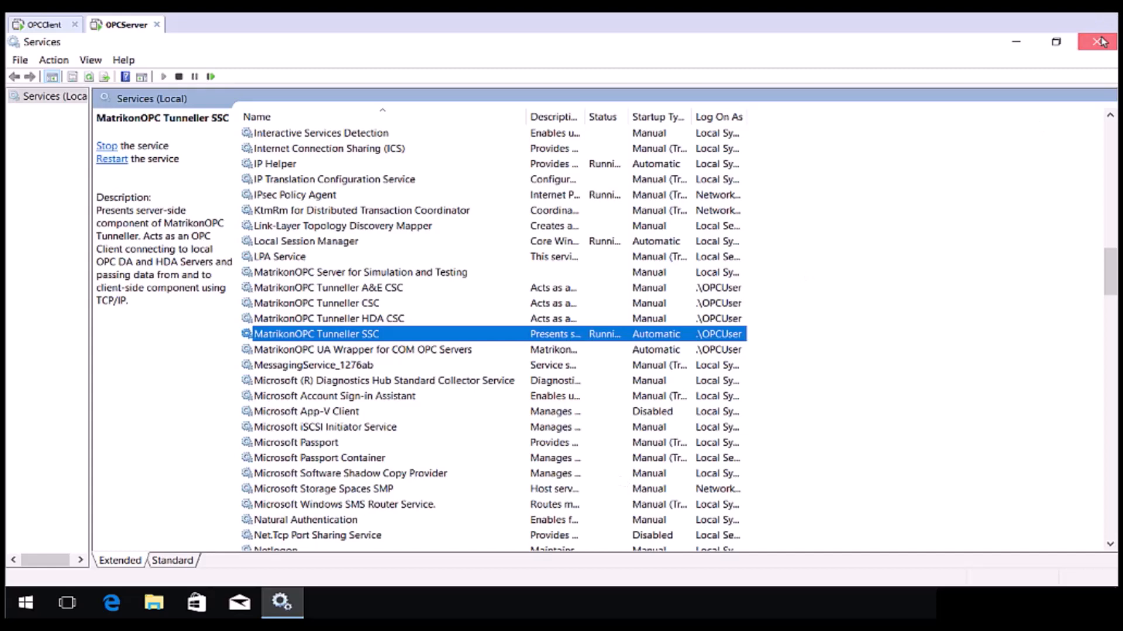
{"action": "left_click", "coordinate": [1101, 41]}
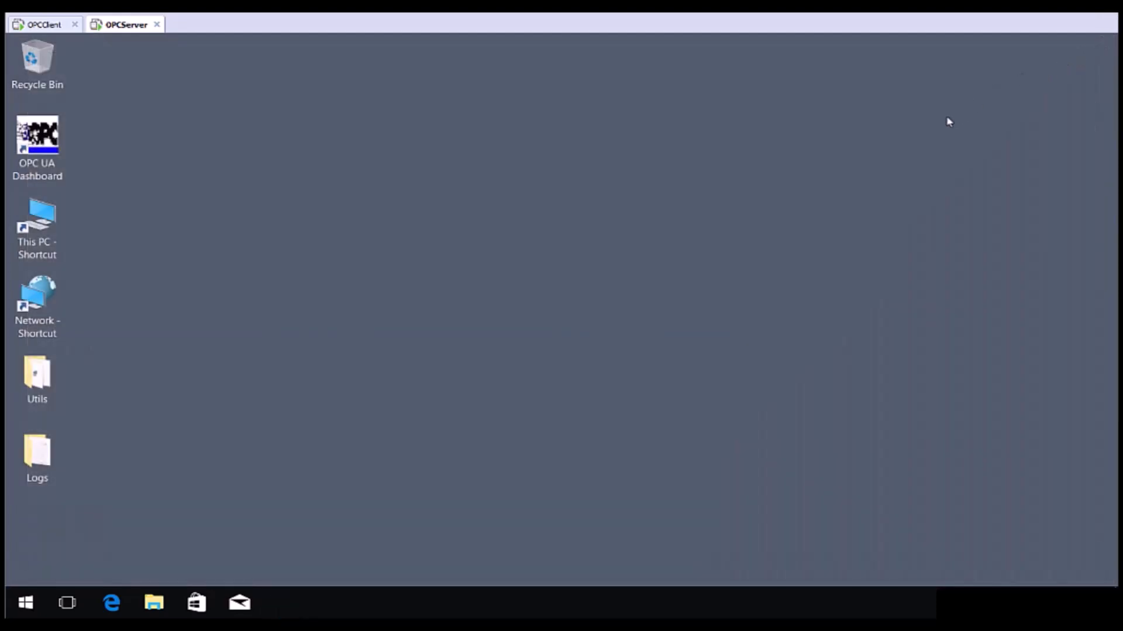
{"action": "mouse_move", "coordinate": [378, 122]}
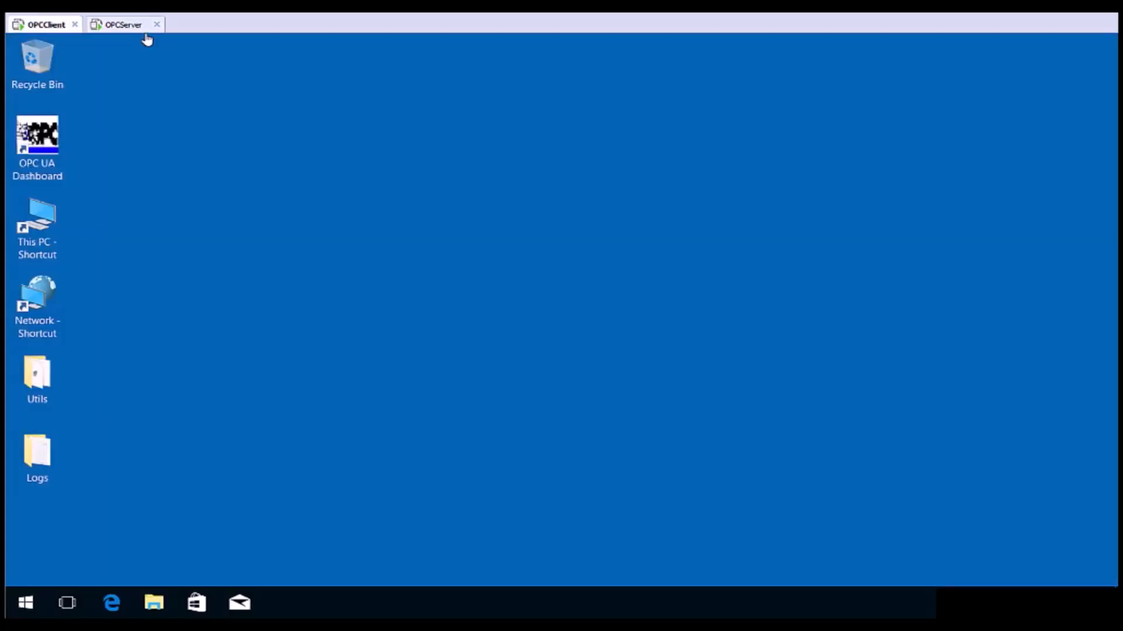
{"action": "mouse_move", "coordinate": [119, 364]}
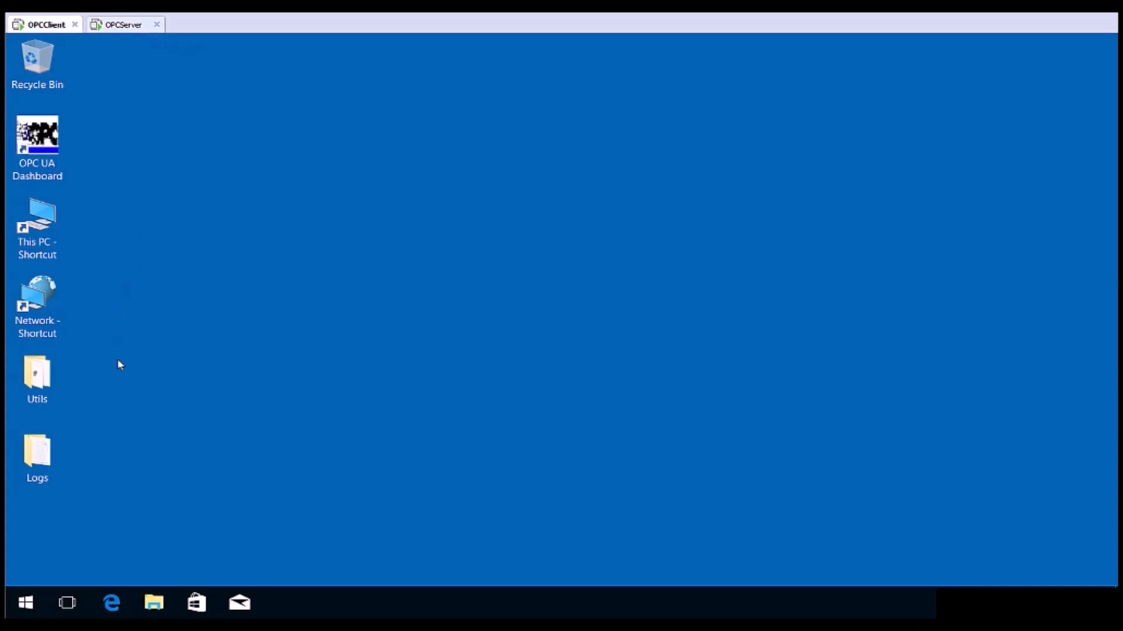
Bring up the Start menu on the OPCClient machine
{"action": "left_click", "coordinate": [24, 603]}
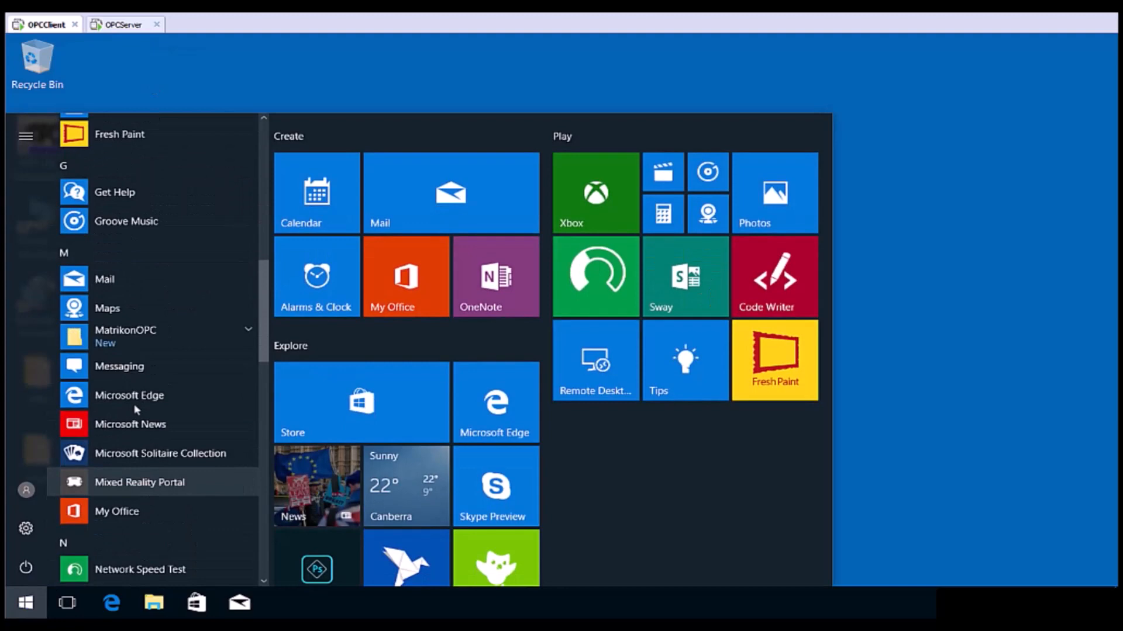
Launch Matrikon OPC UA Tunneller Configuration from the MatrikonOPC program group
{"action": "left_click", "coordinate": [125, 335]}
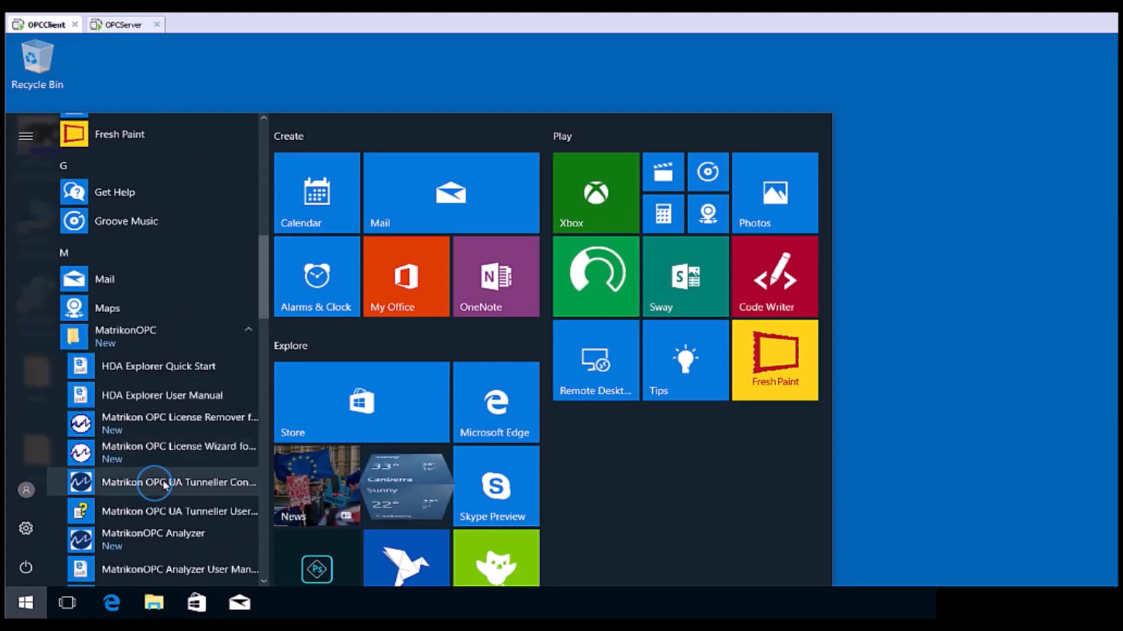
{"action": "left_click", "coordinate": [178, 482]}
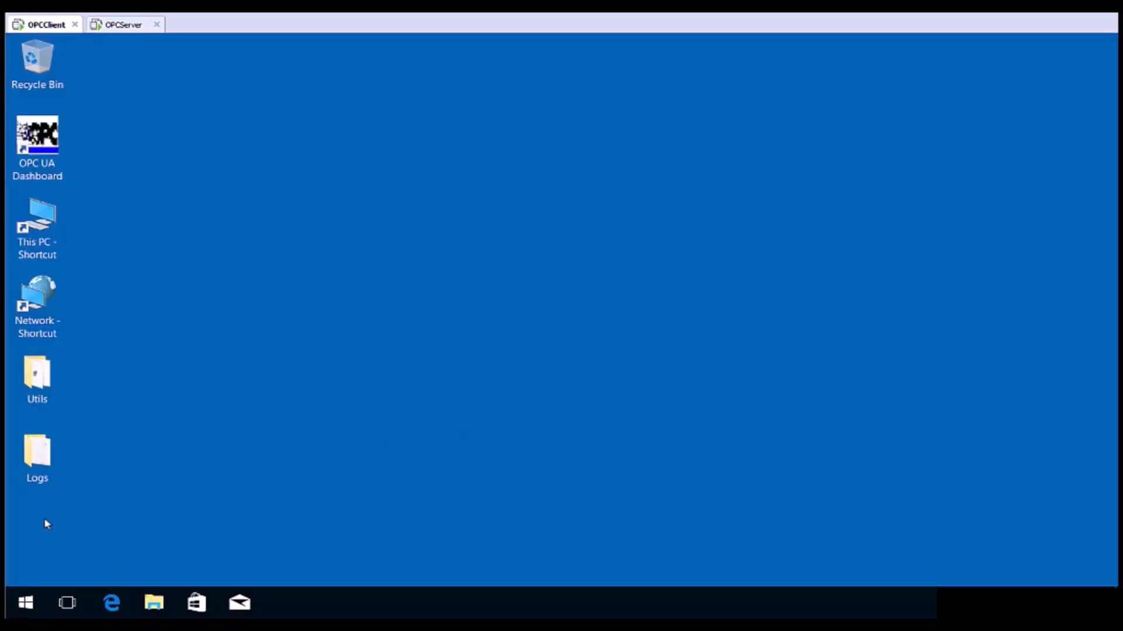
{"action": "mouse_move", "coordinate": [54, 518]}
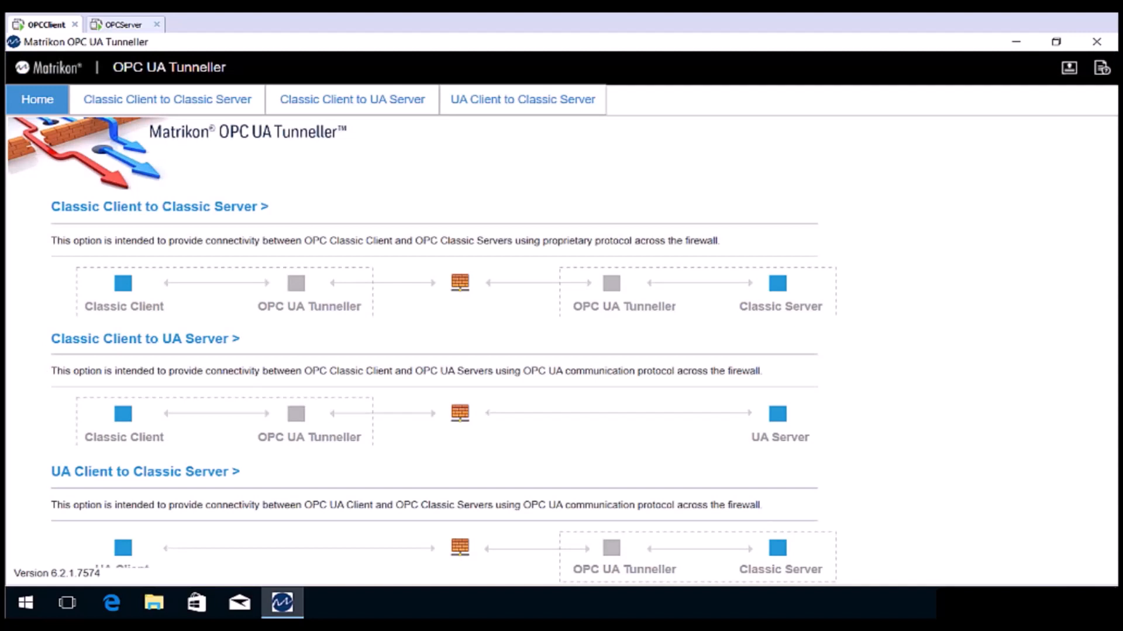
{"action": "mouse_move", "coordinate": [140, 211]}
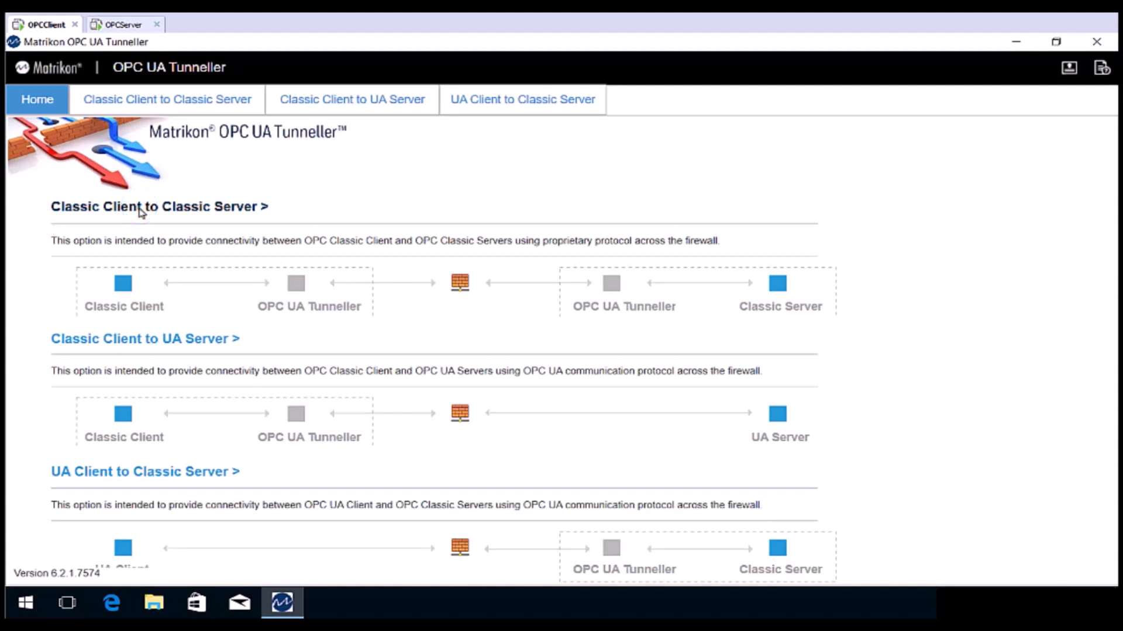
Show the client-side gateway configuration with its Remote Server Connections list
{"action": "left_click", "coordinate": [166, 98]}
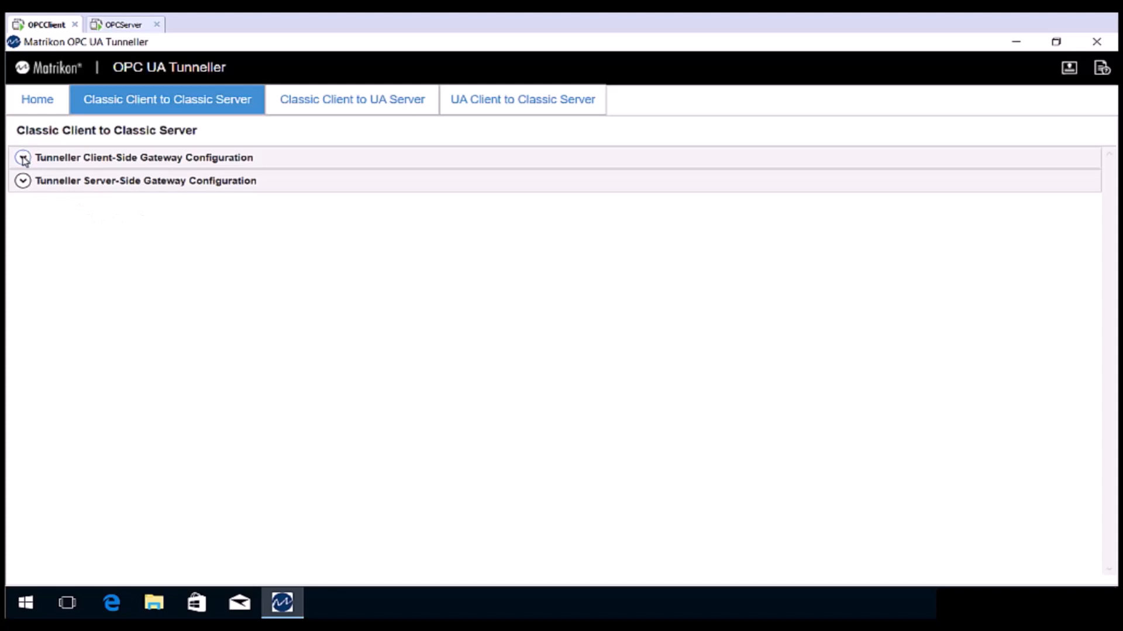
{"action": "left_click", "coordinate": [22, 157]}
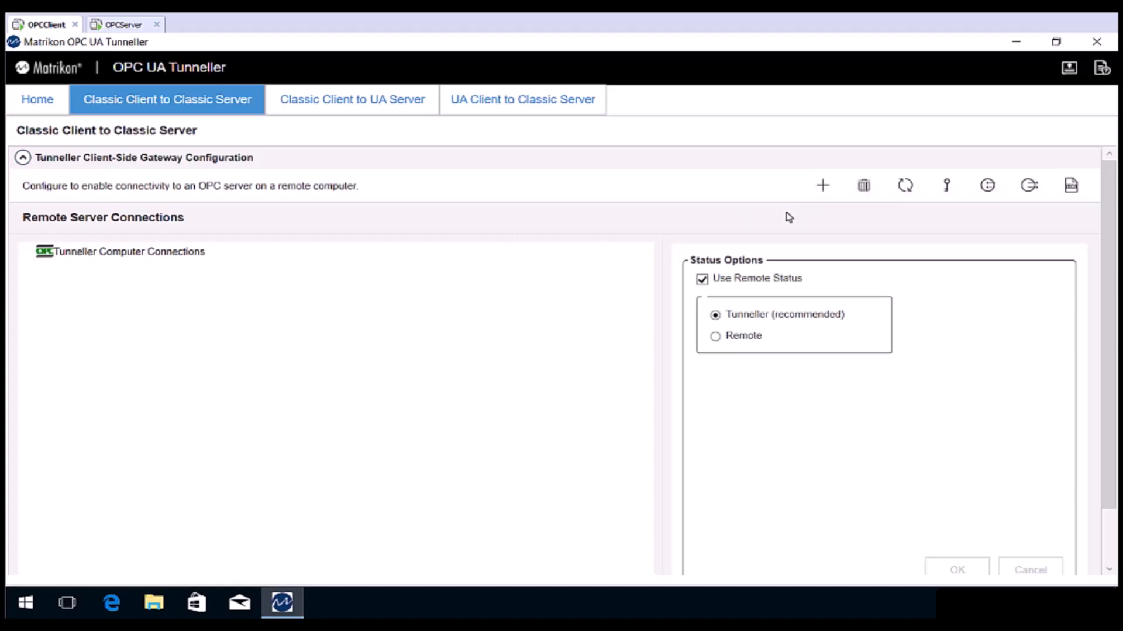
{"action": "mouse_move", "coordinate": [883, 204]}
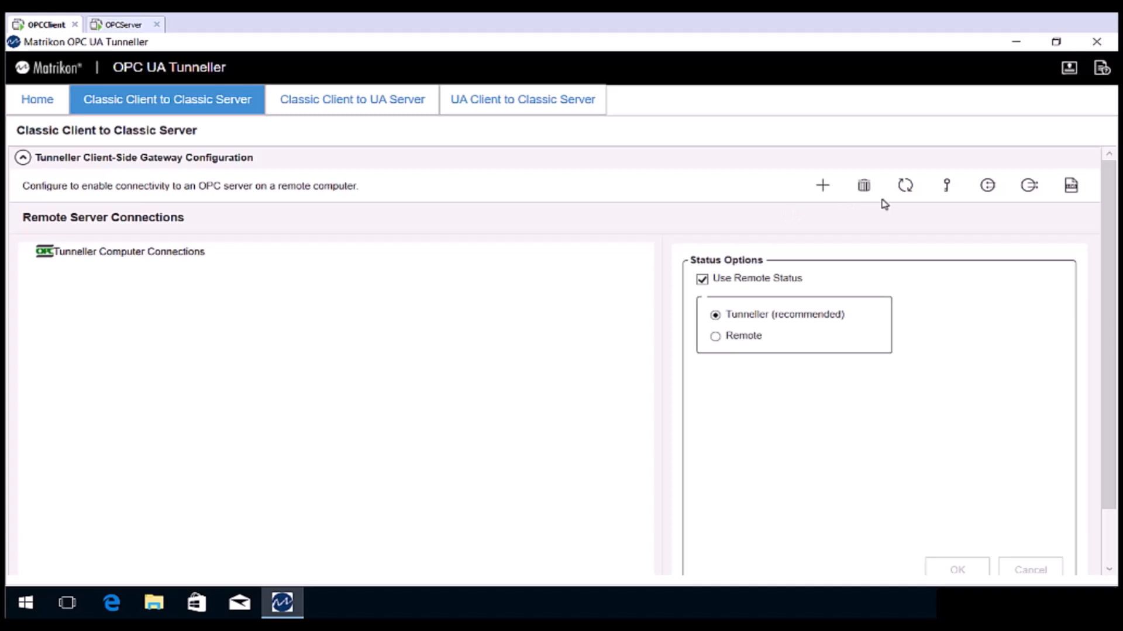
{"action": "mouse_move", "coordinate": [946, 185]}
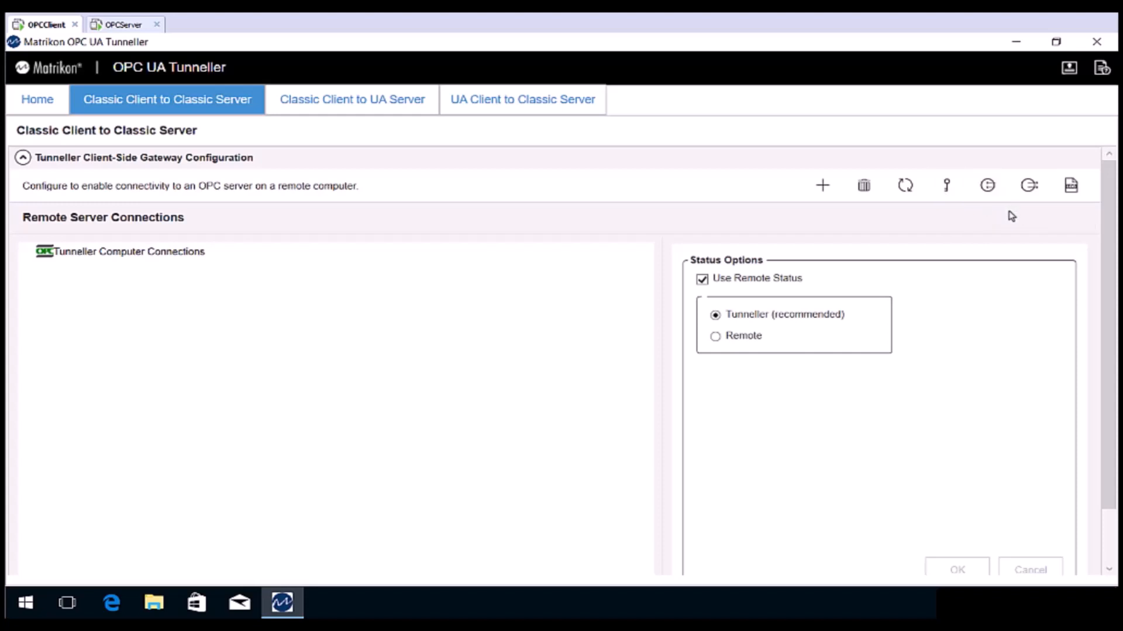
{"action": "mouse_move", "coordinate": [1071, 186]}
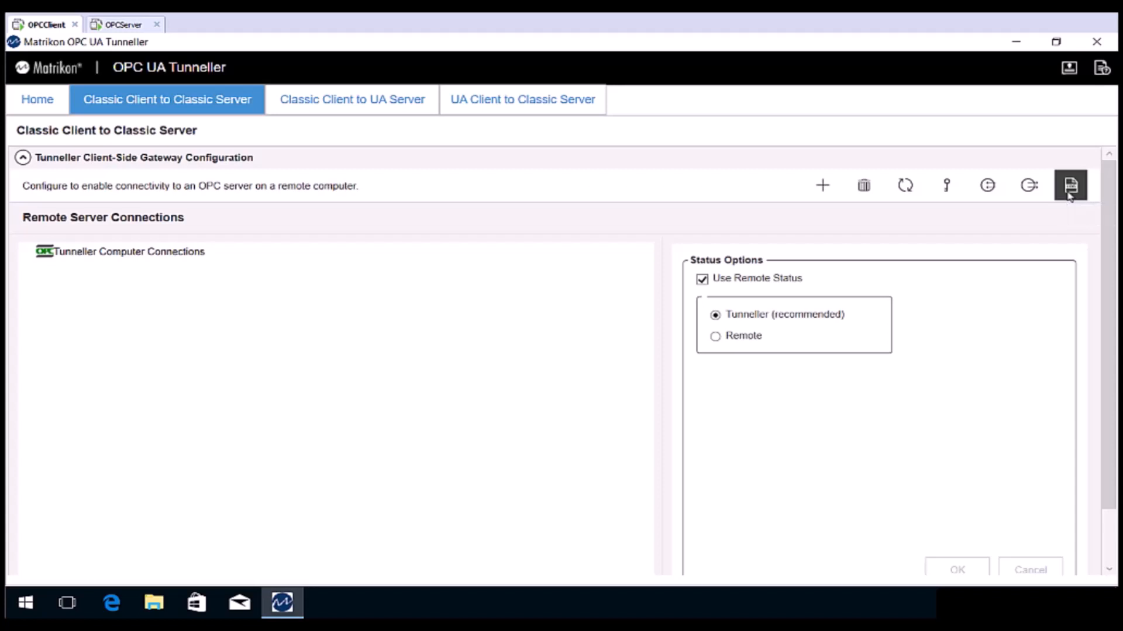
{"action": "left_click", "coordinate": [1069, 185]}
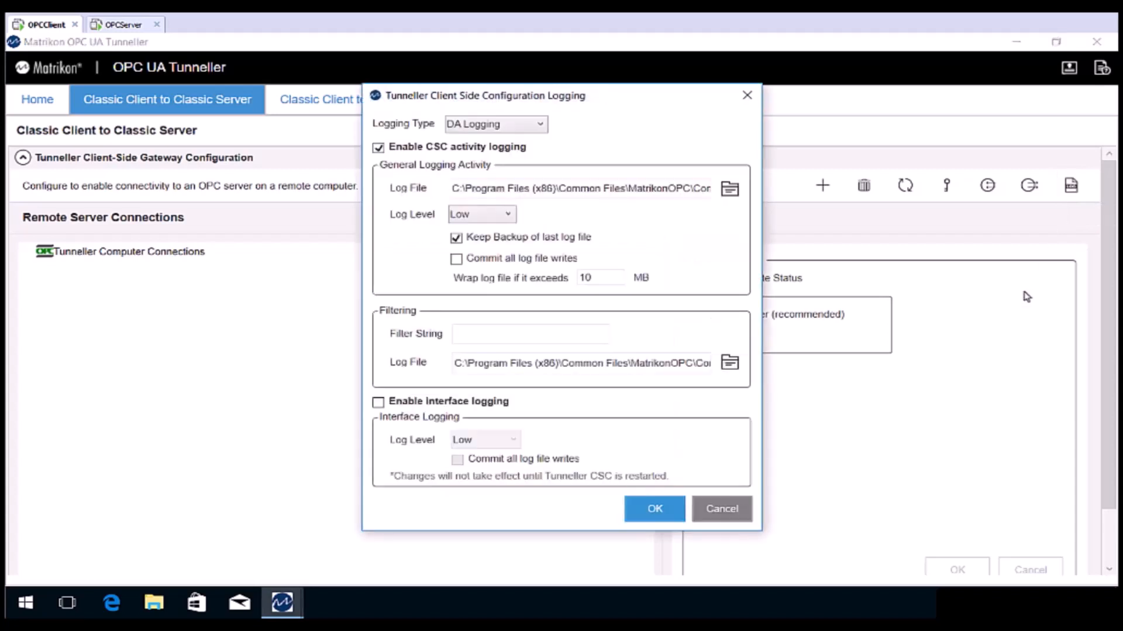
{"action": "mouse_move", "coordinate": [477, 176]}
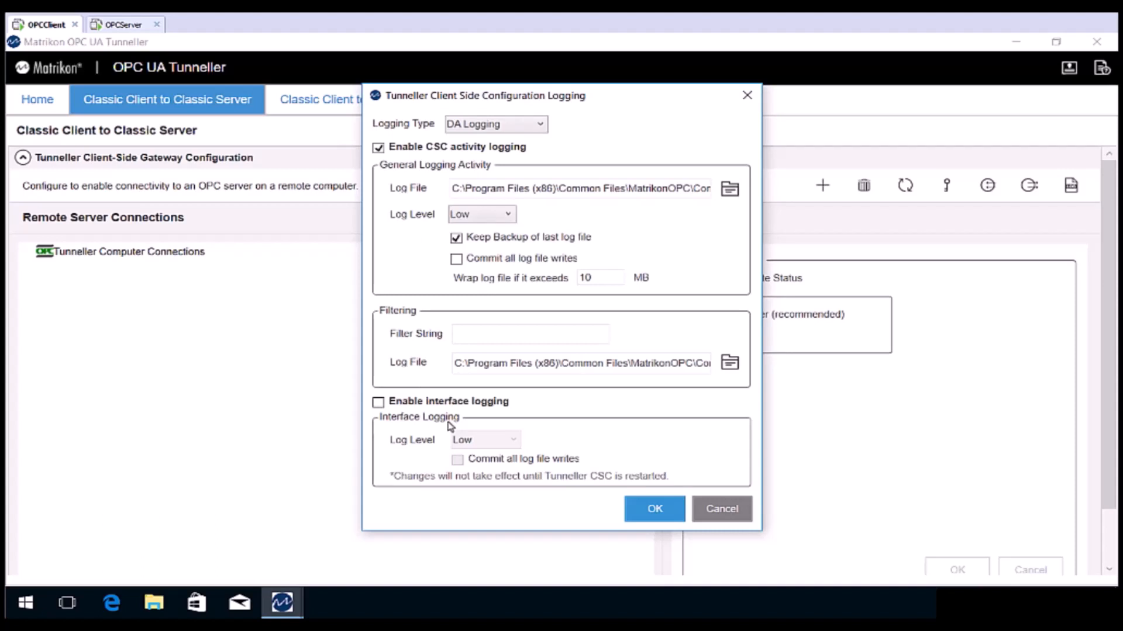
{"action": "mouse_move", "coordinate": [764, 507]}
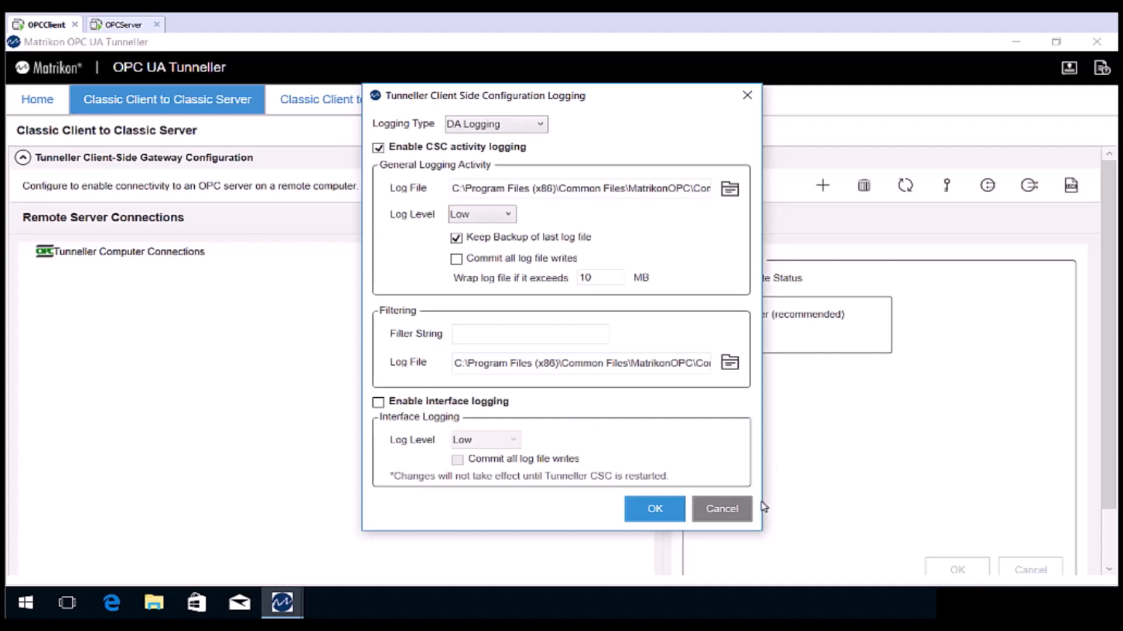
{"action": "left_click", "coordinate": [721, 508]}
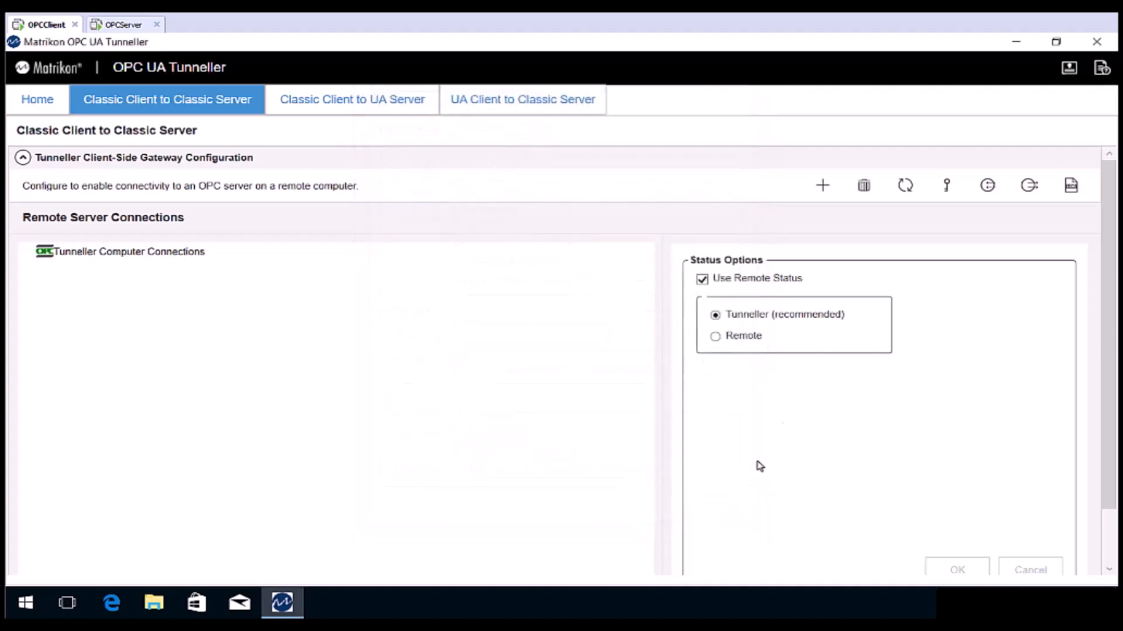
Start adding a new remote tunneller connection, showing host, port 21379 and timeout fields
{"action": "left_click", "coordinate": [822, 185]}
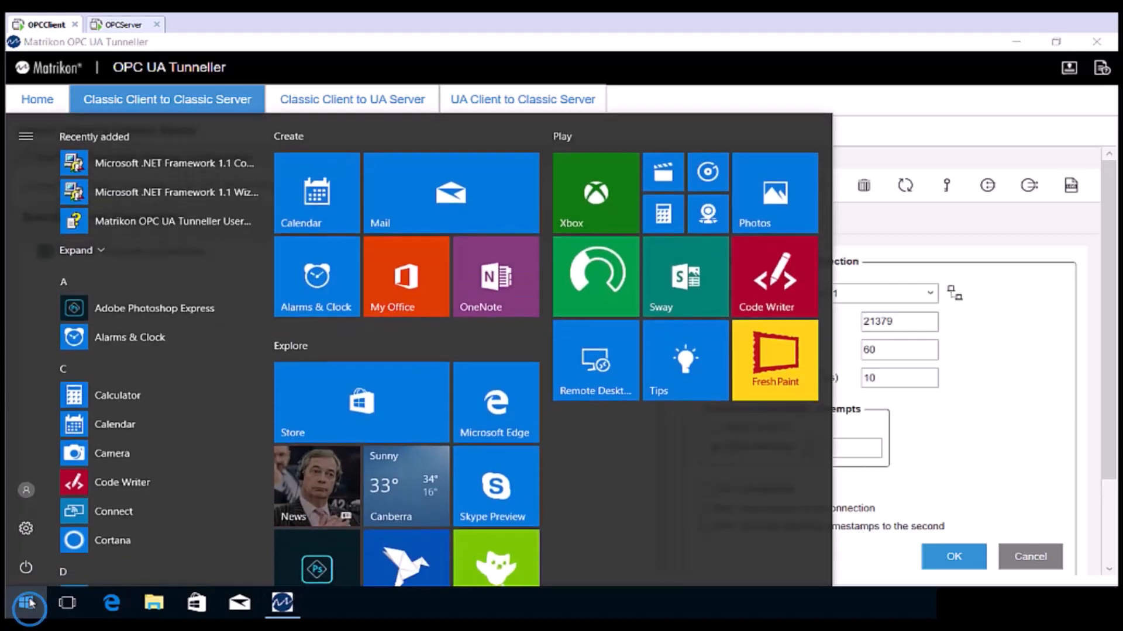
Launch a Command Prompt window via a Start menu search for 'cmd'
{"action": "type", "text": "cmd"}
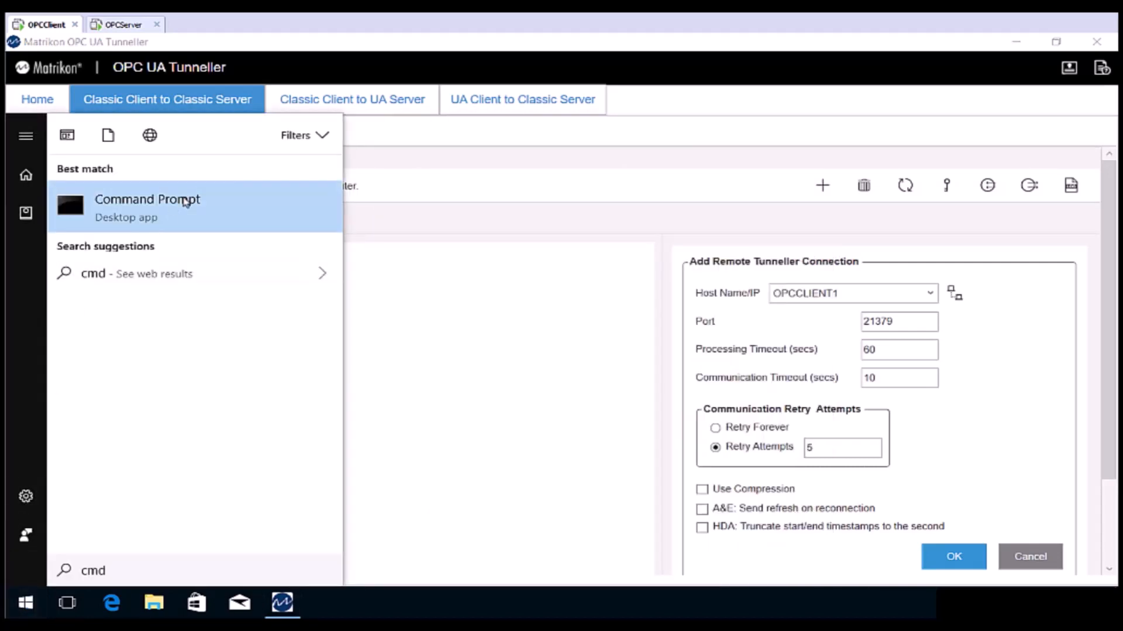
{"action": "left_click", "coordinate": [148, 208]}
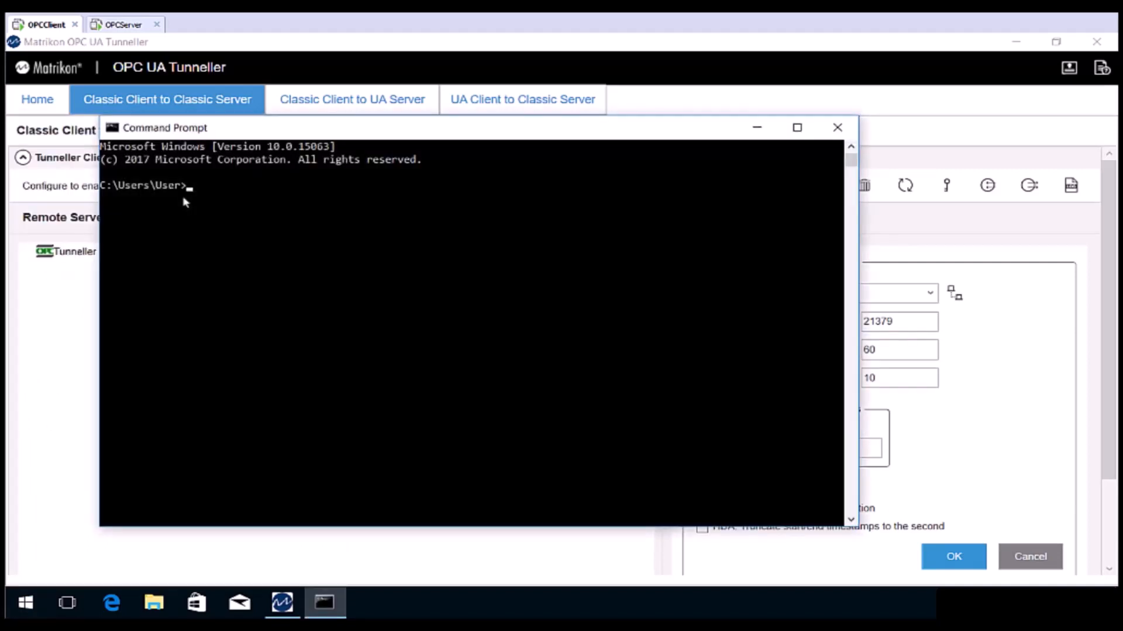
{"action": "mouse_move", "coordinate": [214, 238]}
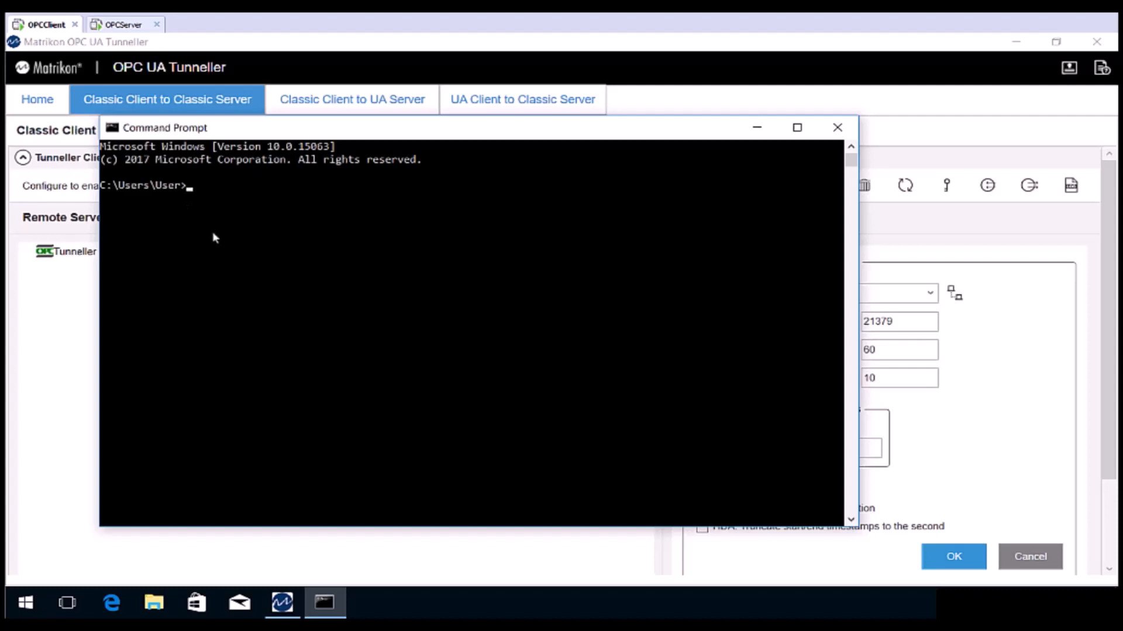
Run 'telnet OPCSERVER1 21379' in Command Prompt to confirm the port accepts a connection
{"action": "type", "text": "telnet"}
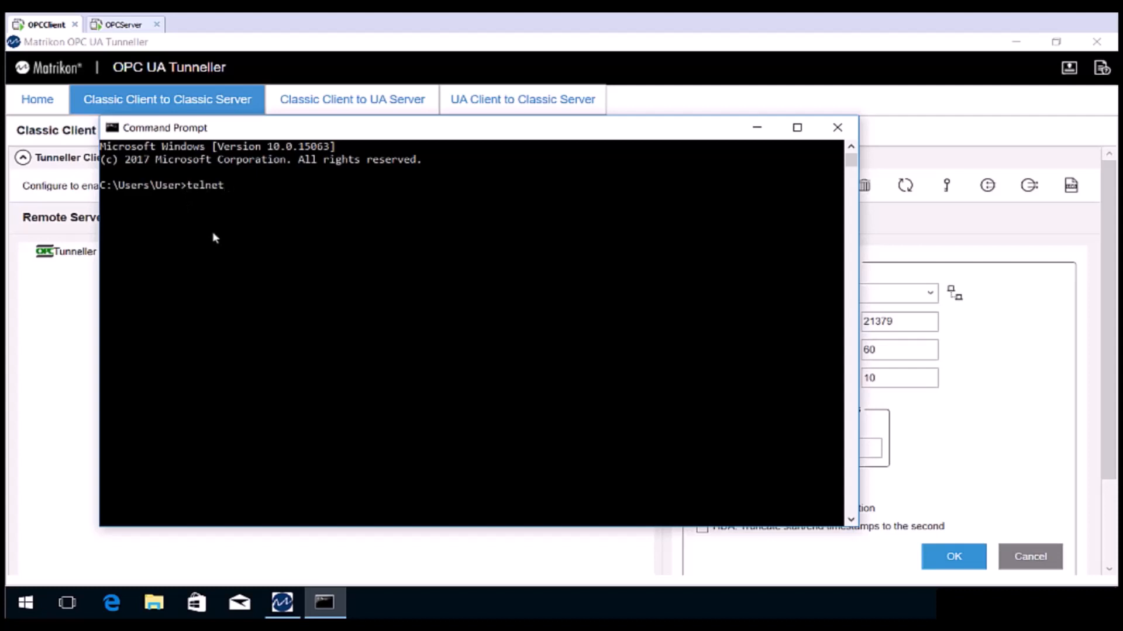
{"action": "type", "text": "0"}
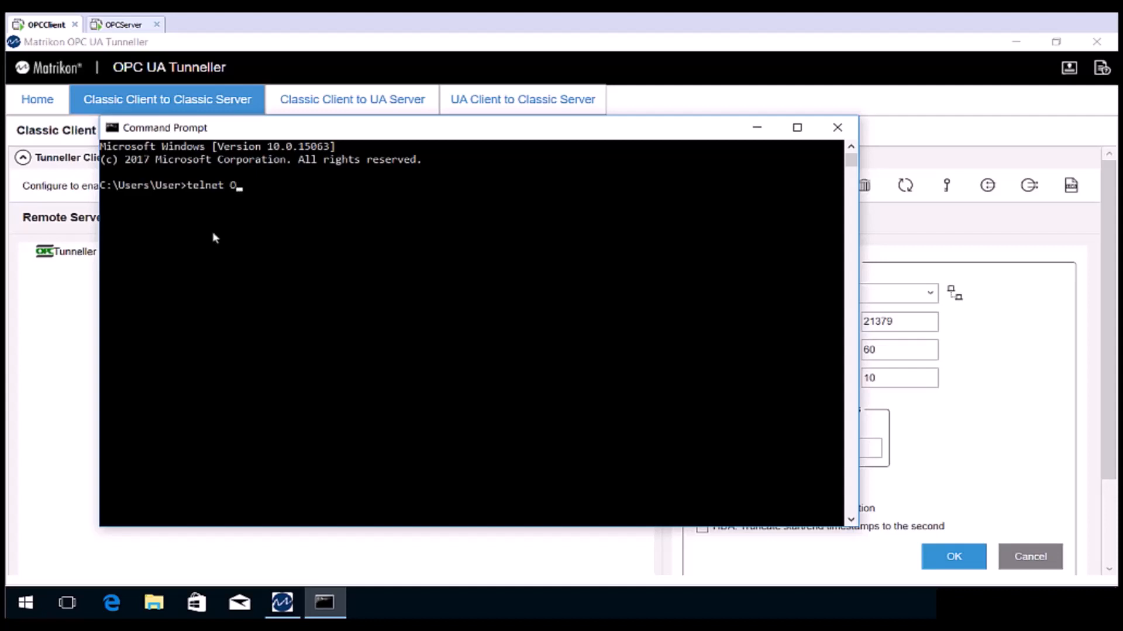
{"action": "type", "text": "PCSERVER"}
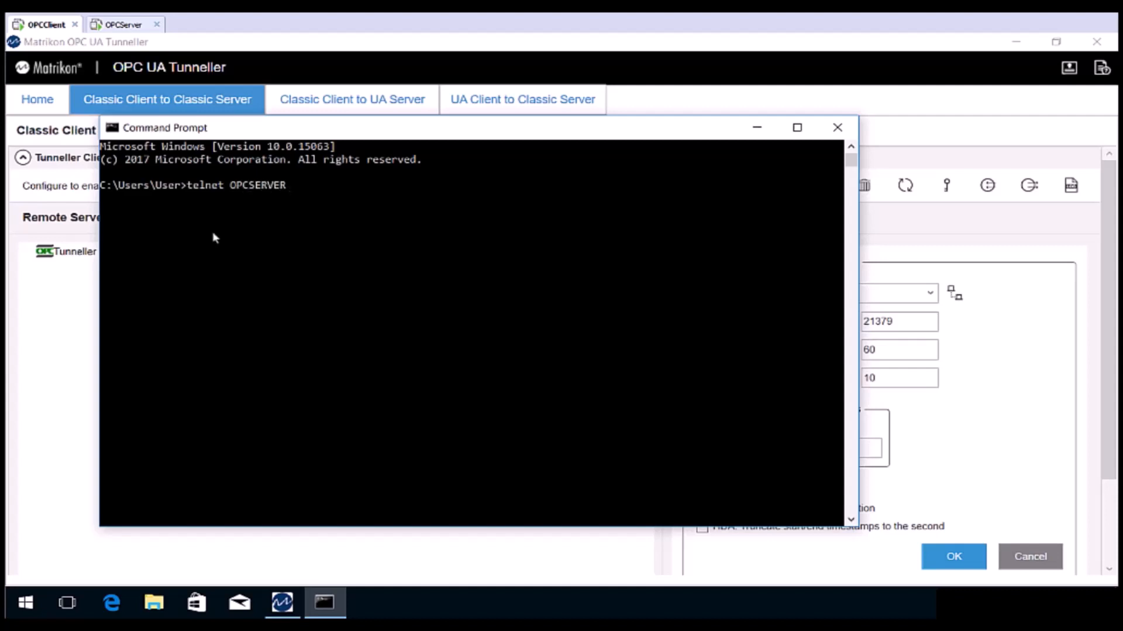
{"action": "type", "text": "1"}
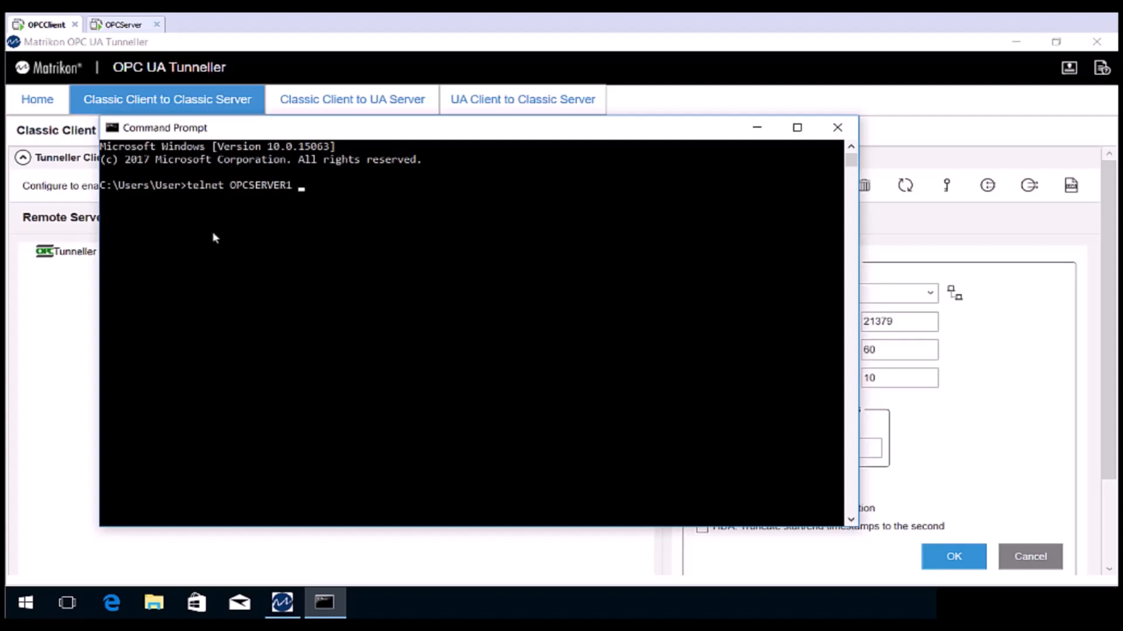
{"action": "type", "text": "21"}
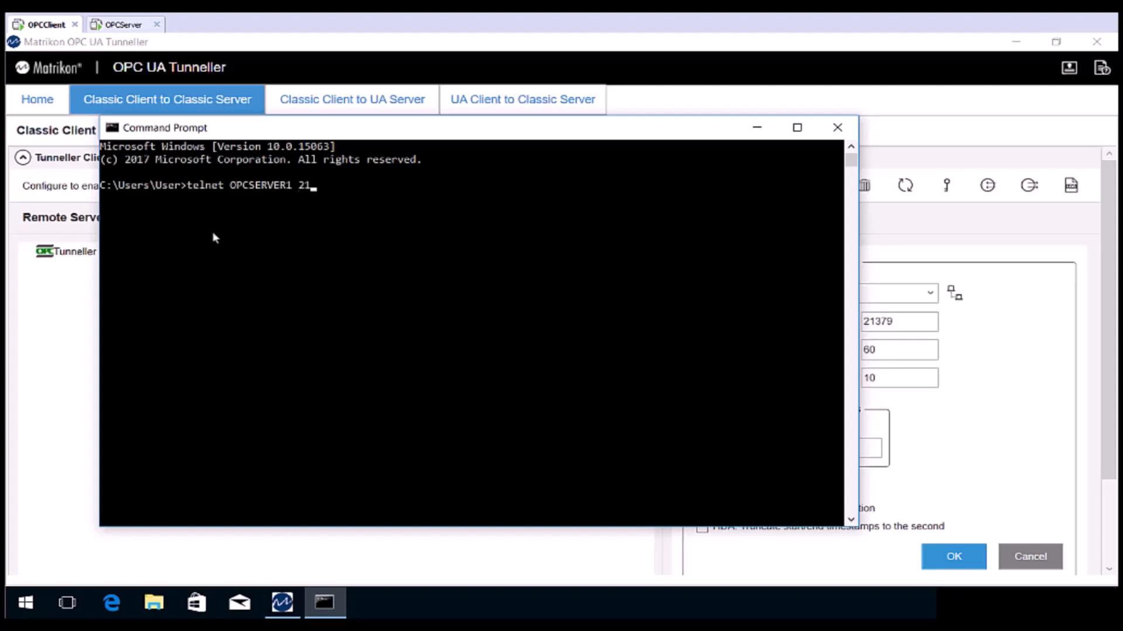
{"action": "type", "text": "379"}
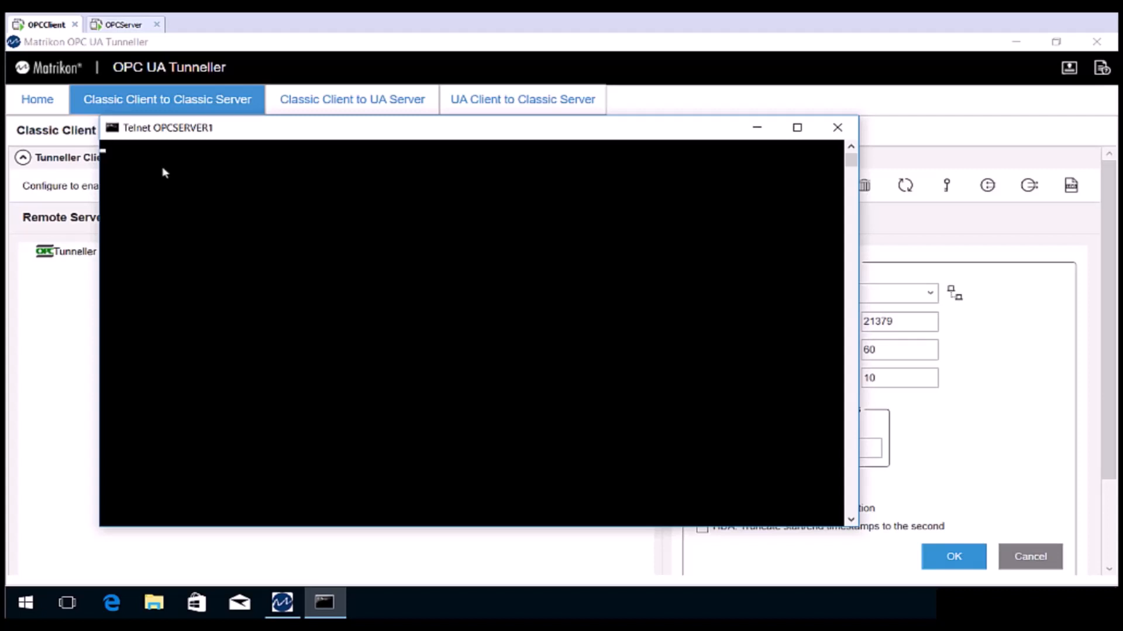
{"action": "mouse_move", "coordinate": [837, 127]}
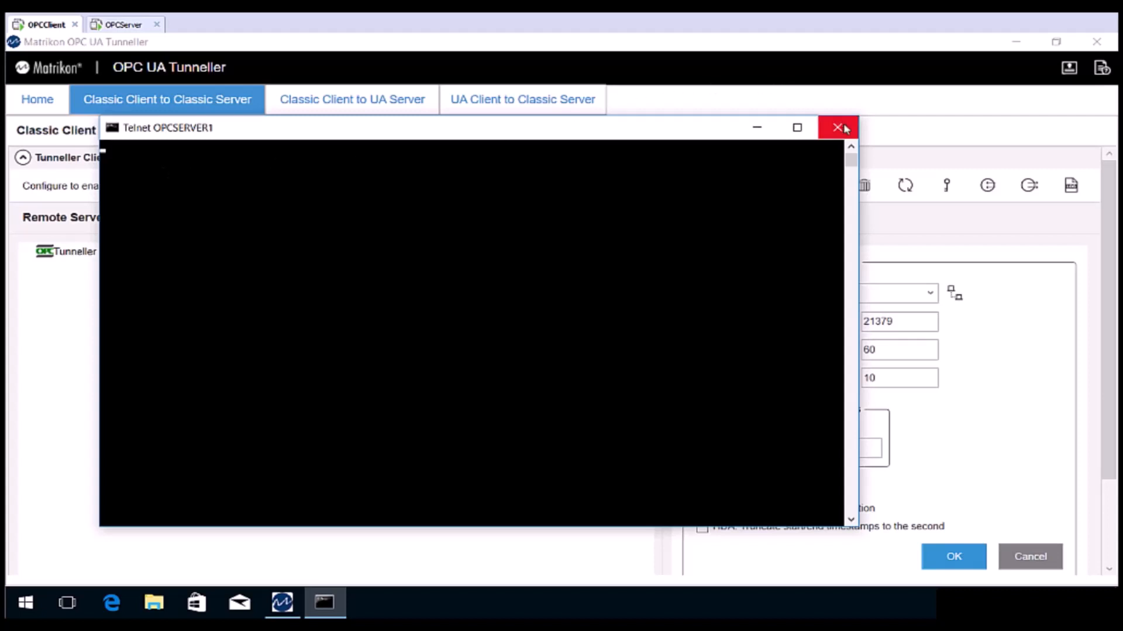
Close the Telnet window and add remote connection OPCSERVER1 on port 21379, confirming with OK
{"action": "left_click", "coordinate": [838, 127]}
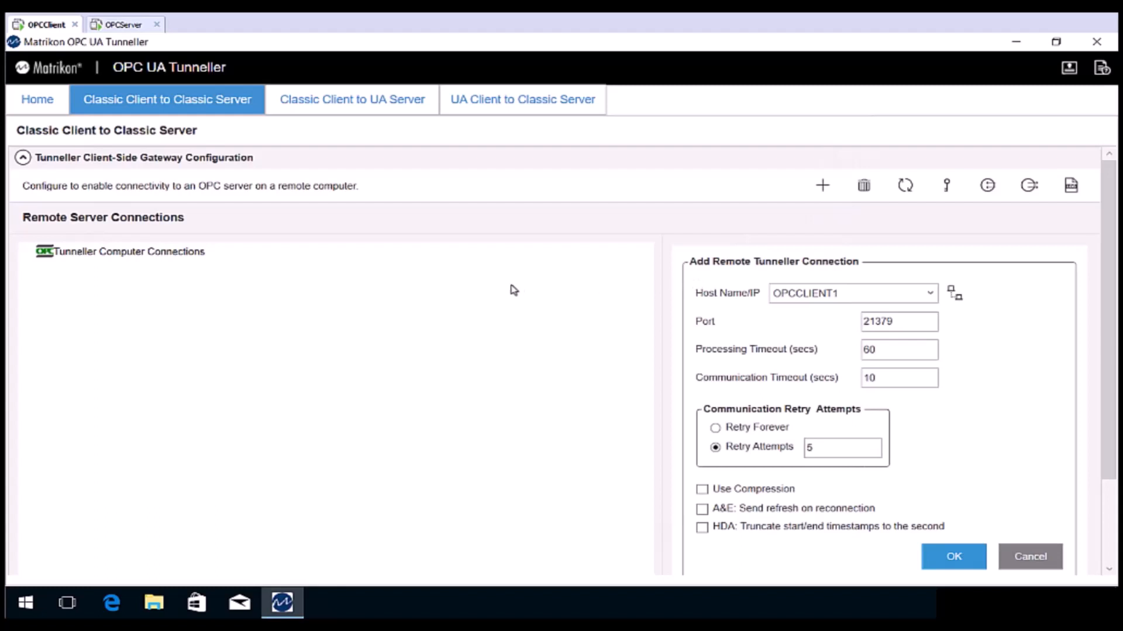
{"action": "mouse_move", "coordinate": [508, 290]}
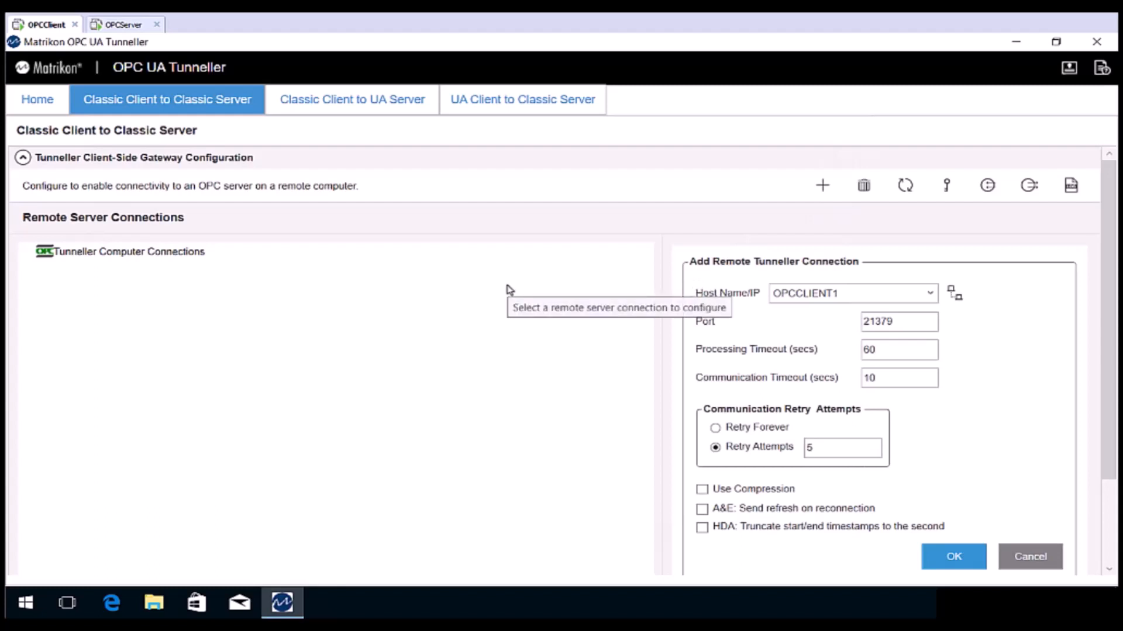
{"action": "mouse_move", "coordinate": [542, 286]}
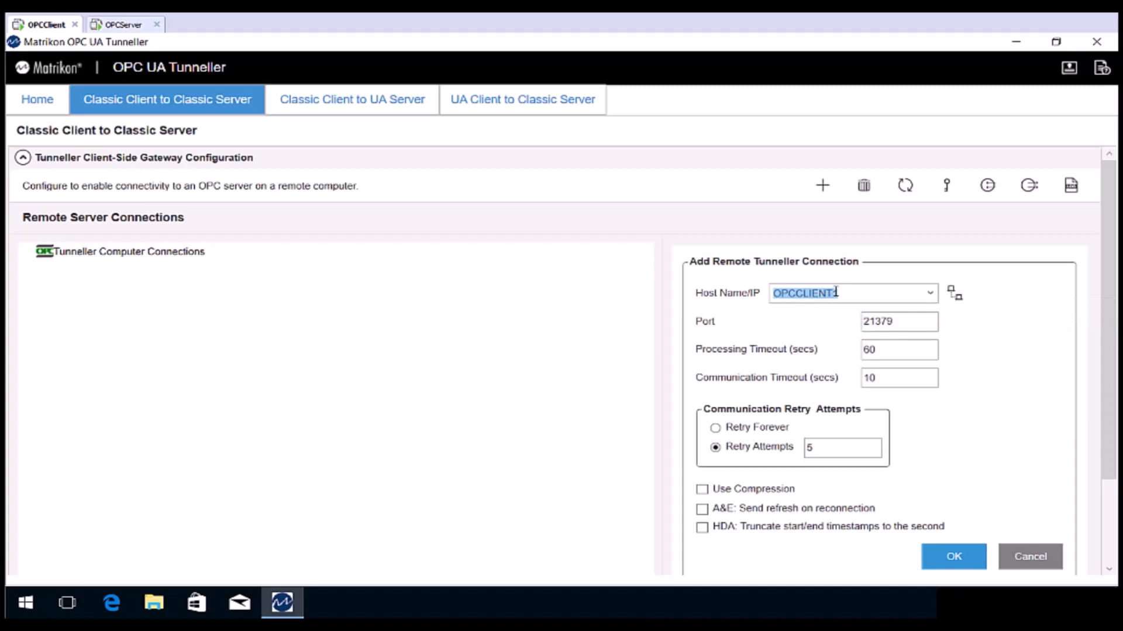
{"action": "type", "text": "OPCSERV"}
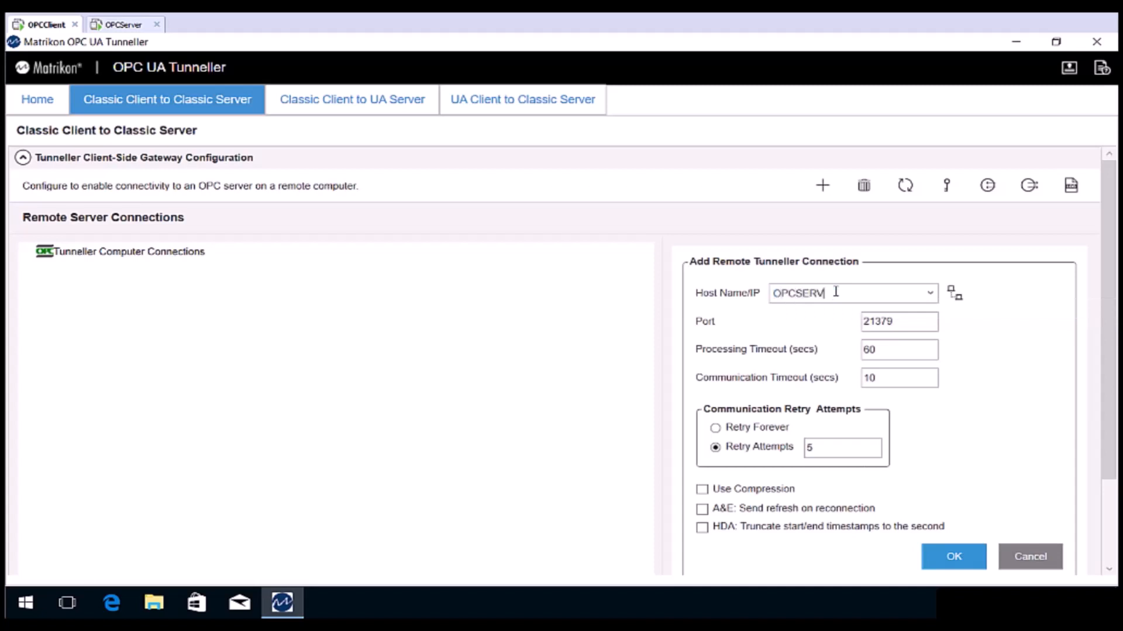
{"action": "type", "text": "ER1"}
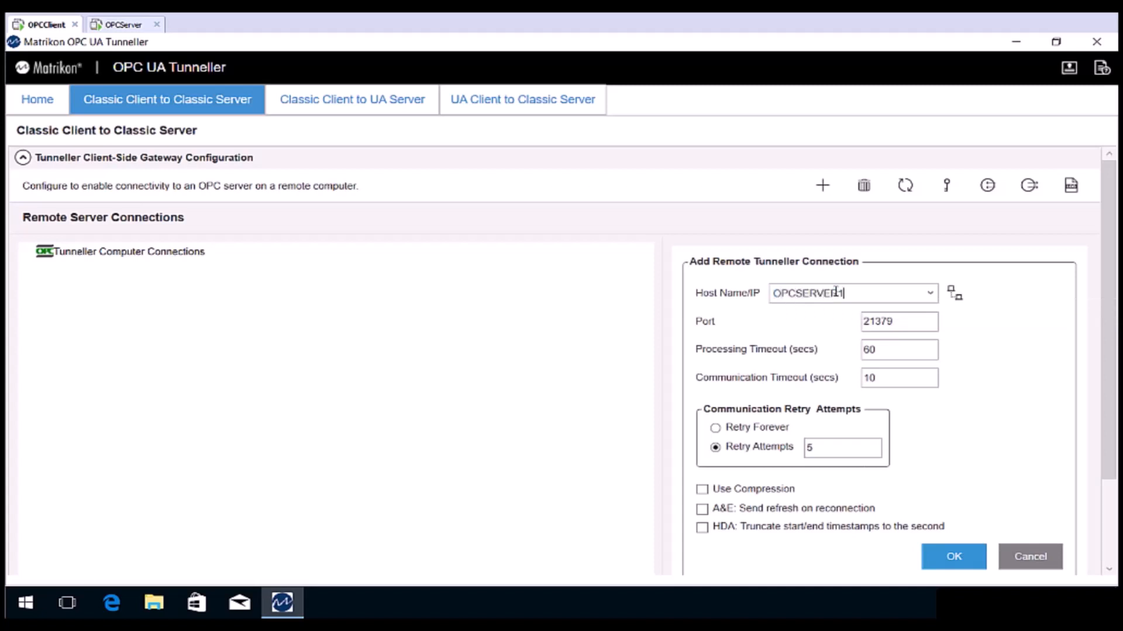
{"action": "left_click", "coordinate": [953, 556]}
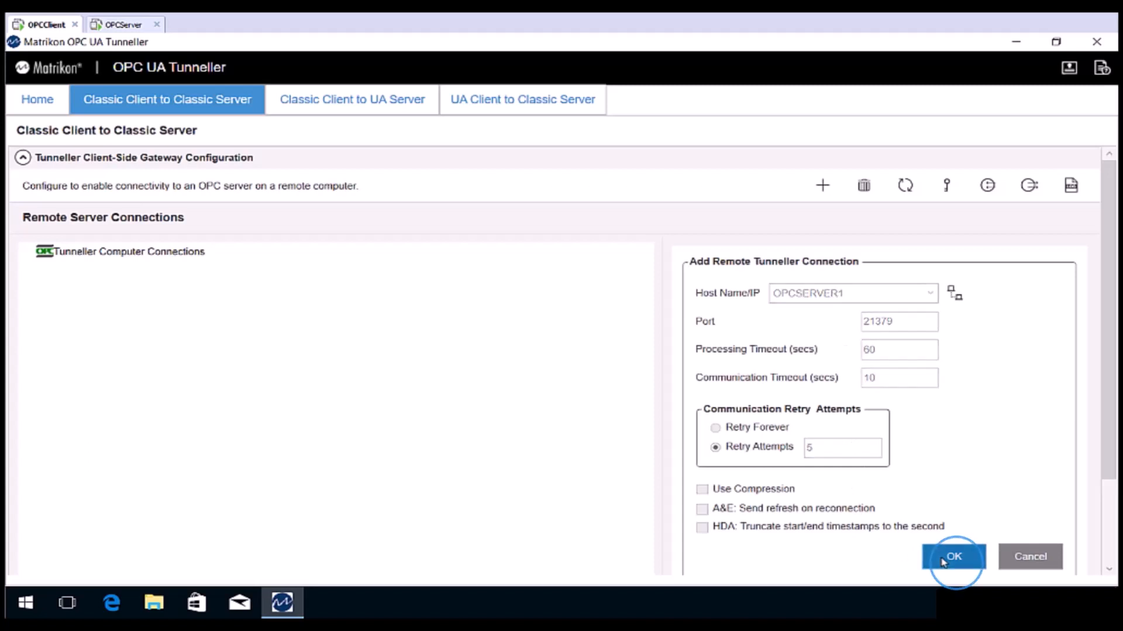
{"action": "left_click", "coordinate": [953, 556]}
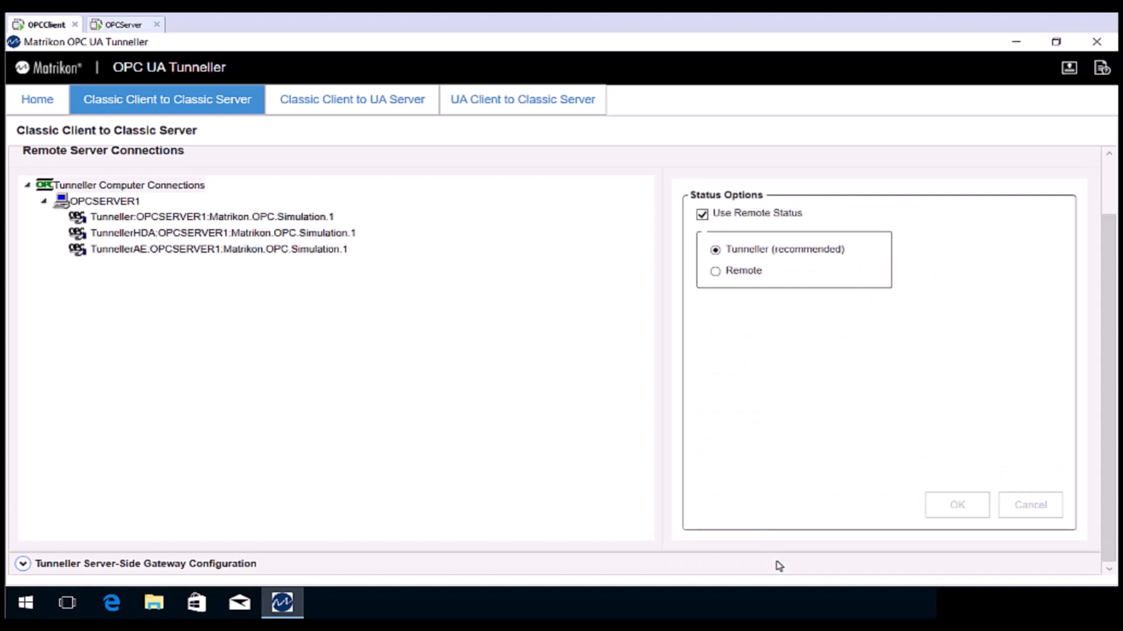
{"action": "mouse_move", "coordinate": [218, 221]}
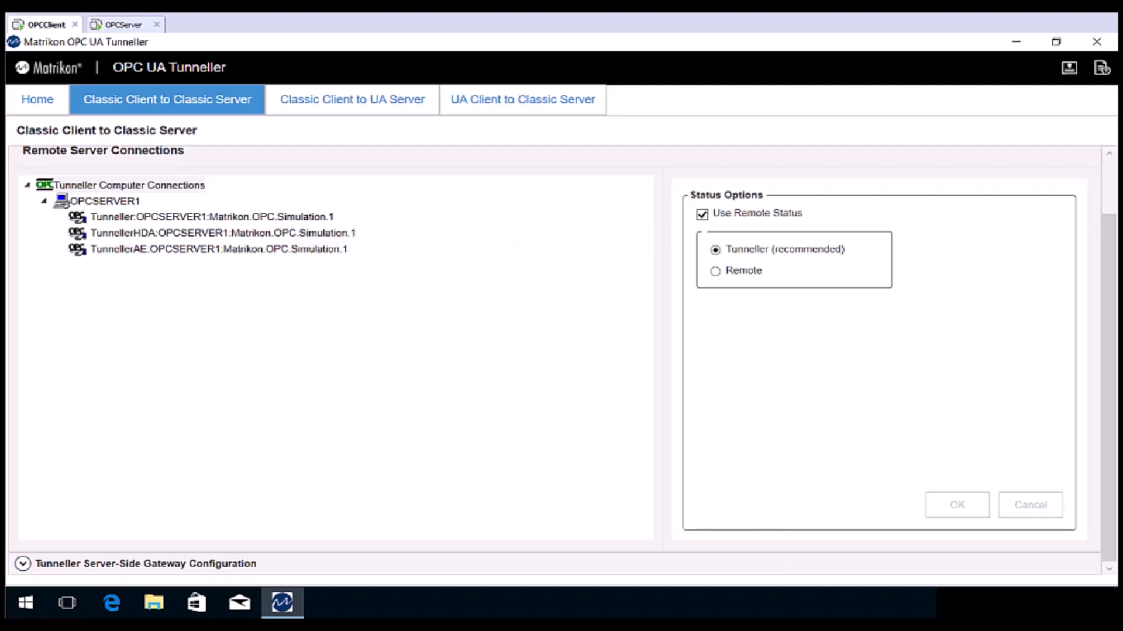
{"action": "mouse_move", "coordinate": [109, 335]}
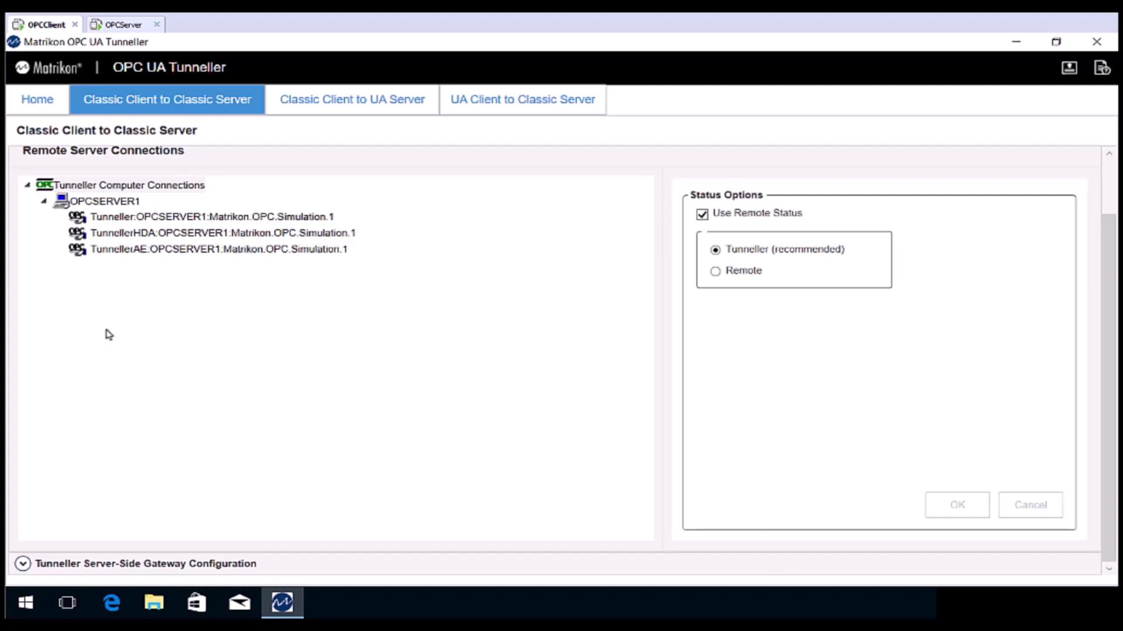
{"action": "mouse_move", "coordinate": [141, 337]}
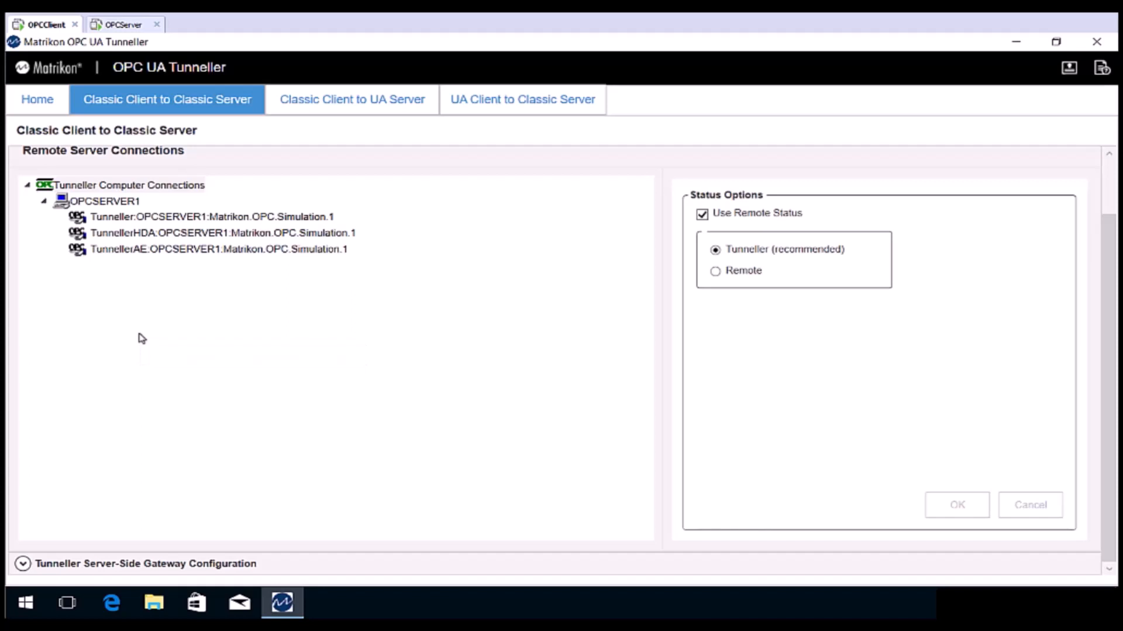
{"action": "mouse_move", "coordinate": [1097, 42]}
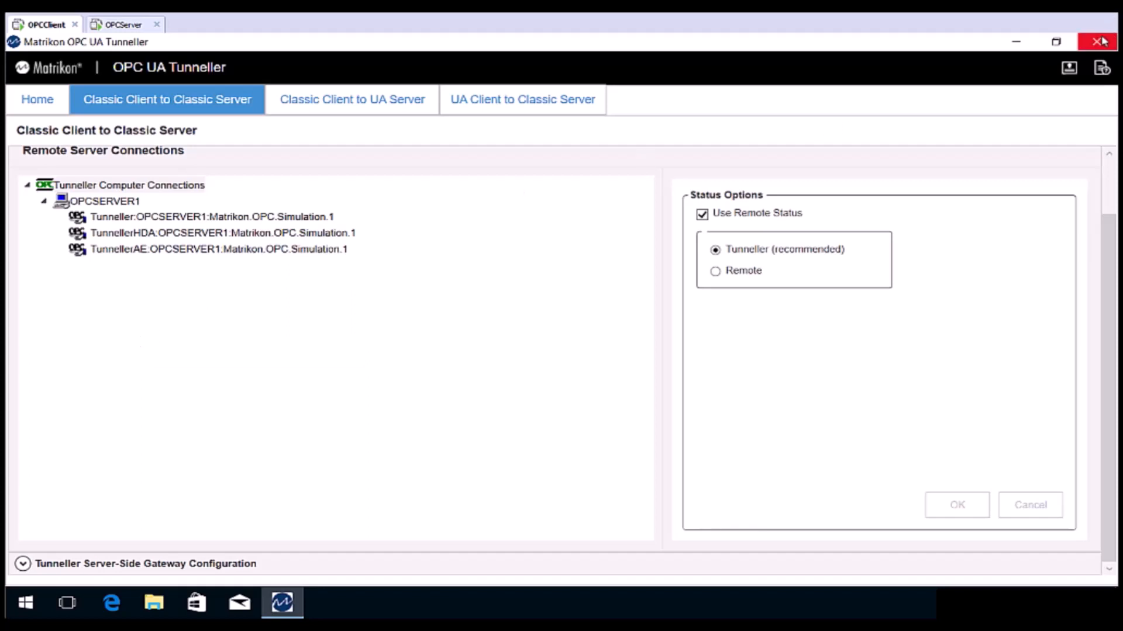
Close the OPC UA Tunneller window and clear any selection on the desktop
{"action": "left_click", "coordinate": [1101, 41]}
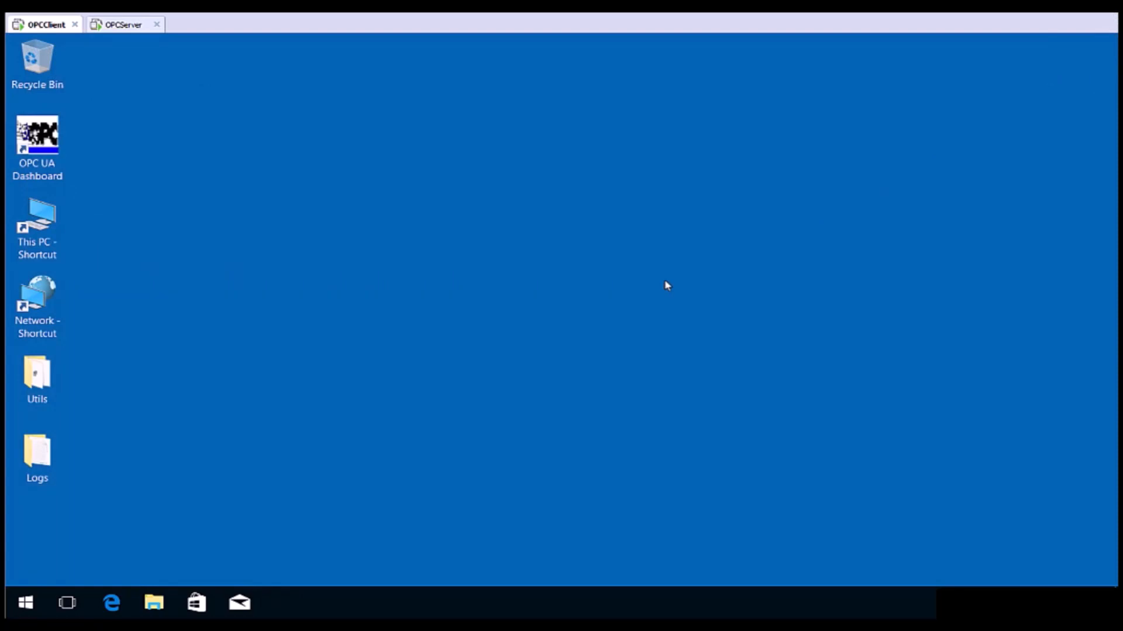
{"action": "left_click", "coordinate": [37, 300]}
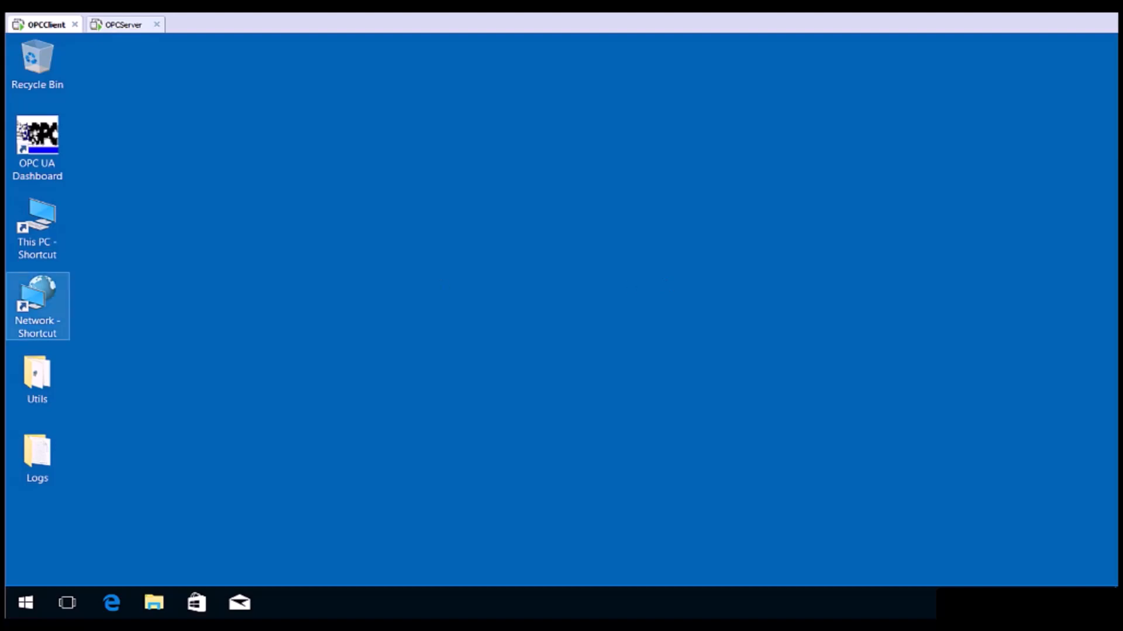
{"action": "left_click", "coordinate": [278, 326]}
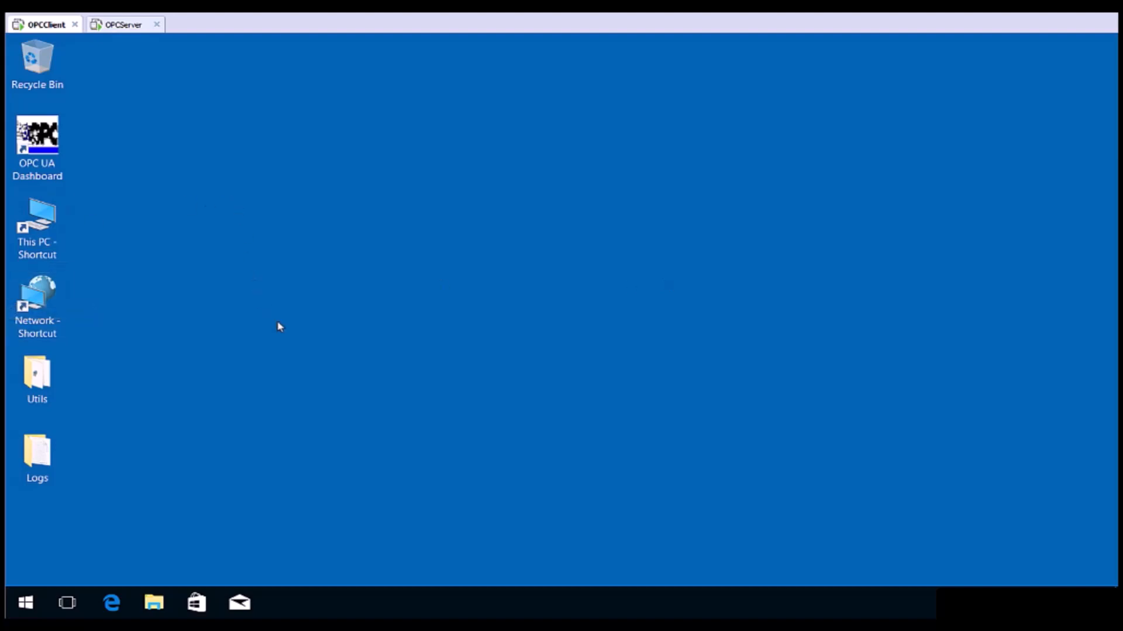
{"action": "mouse_move", "coordinate": [272, 328]}
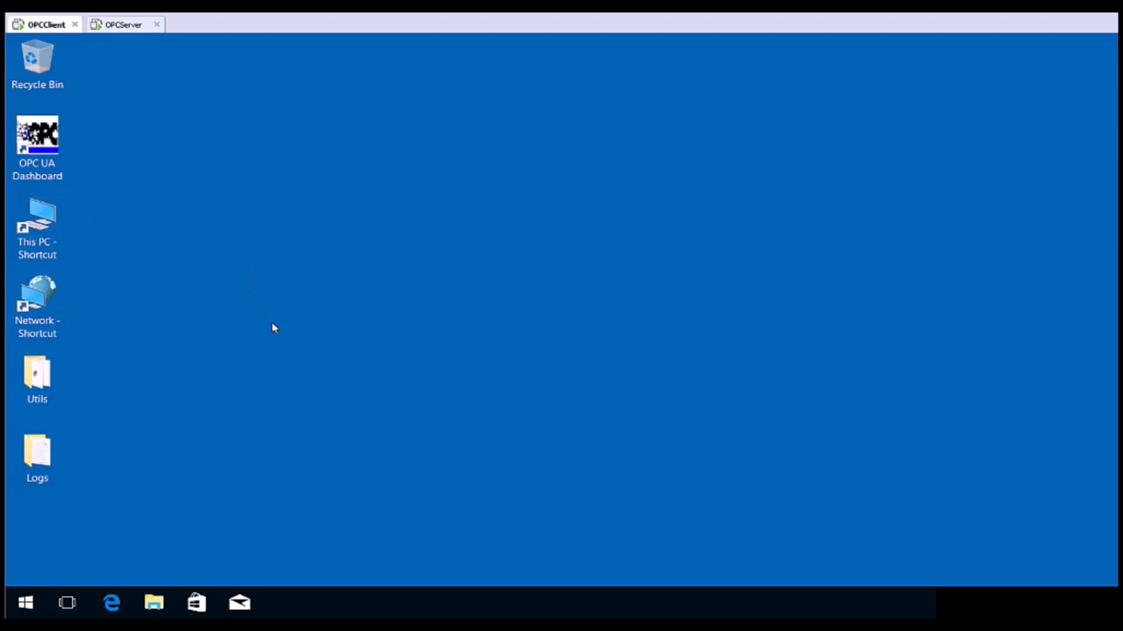
{"action": "mouse_move", "coordinate": [271, 325]}
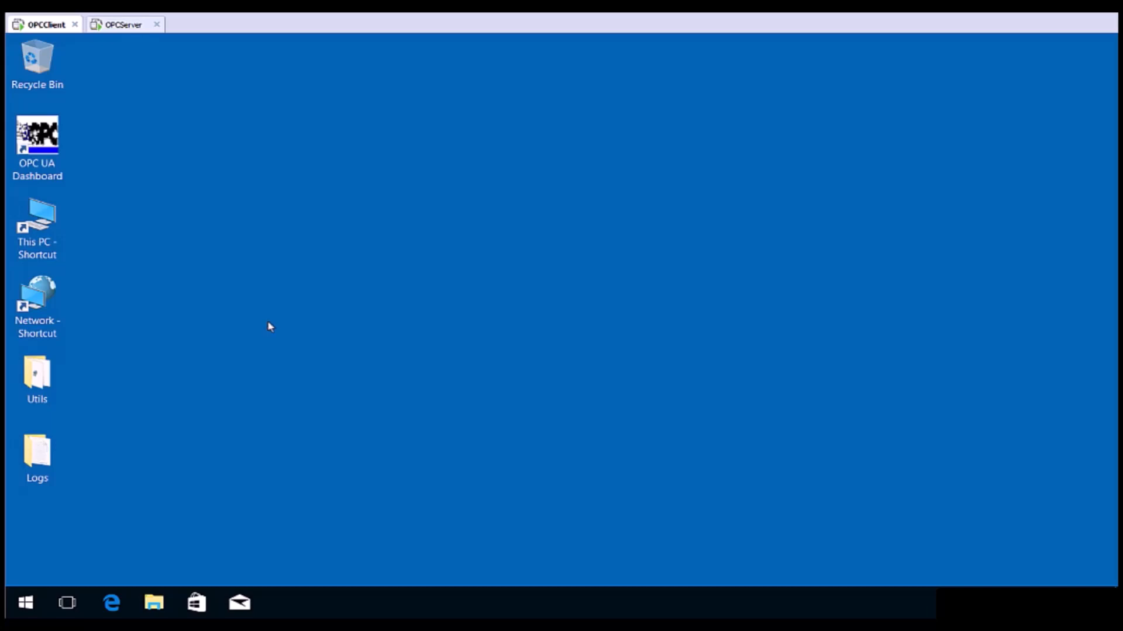
{"action": "mouse_move", "coordinate": [266, 331]}
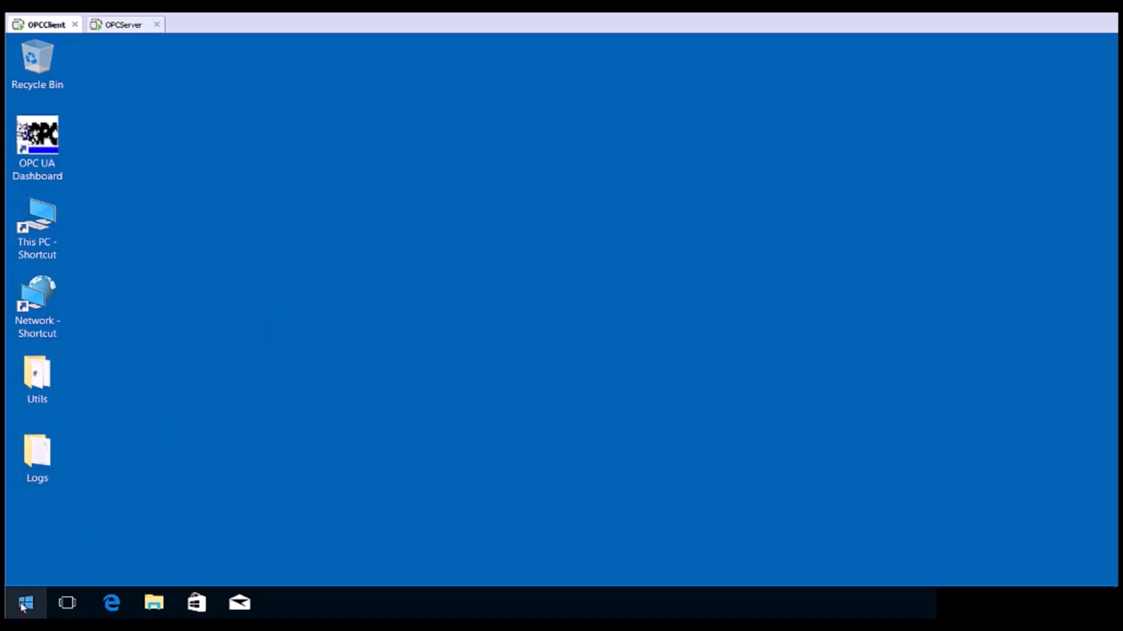
Start MatrikonOPC Explorer from the MatrikonOPC group in the Start menu
{"action": "left_click", "coordinate": [25, 603]}
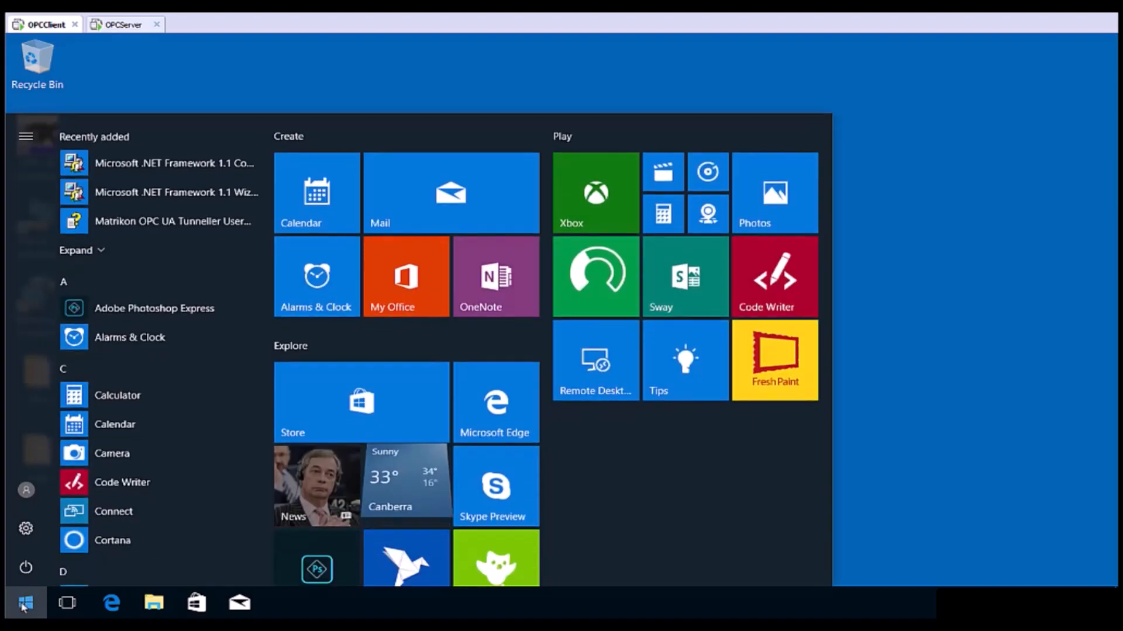
{"action": "scroll", "scroll_direction": "down", "scroll_amount": 3}
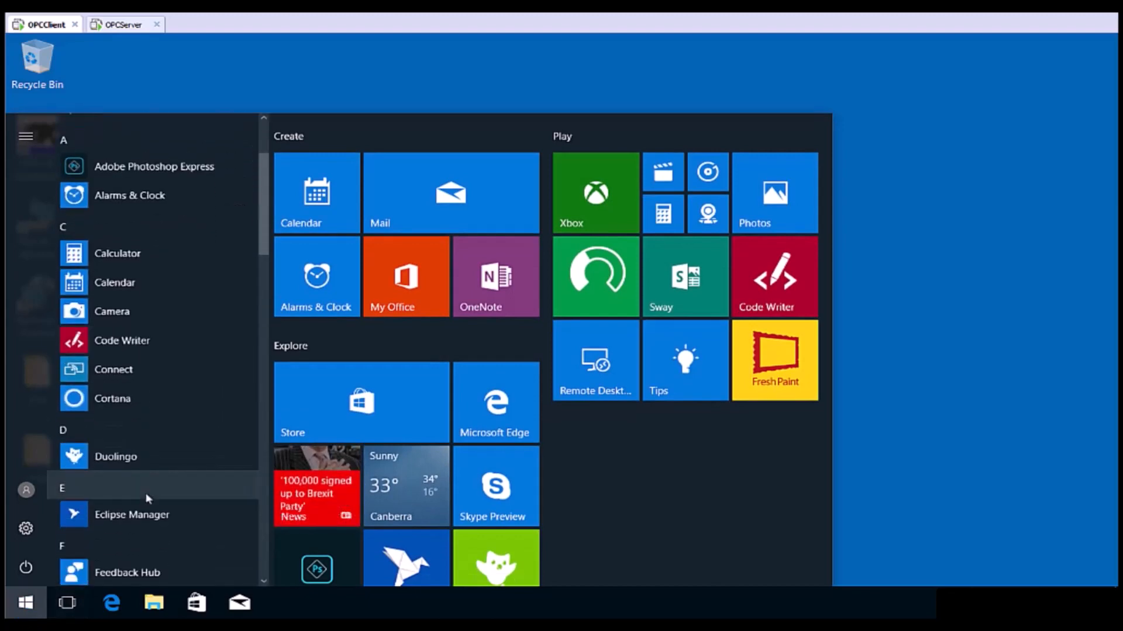
{"action": "scroll", "scroll_direction": "down", "scroll_amount": 3}
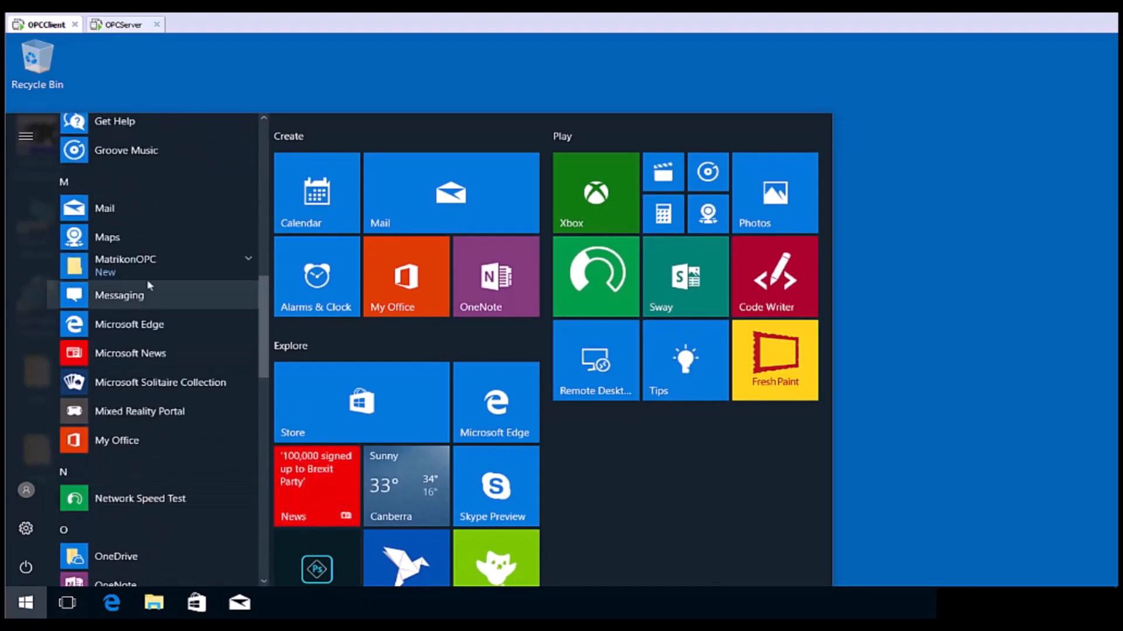
{"action": "left_click", "coordinate": [125, 265]}
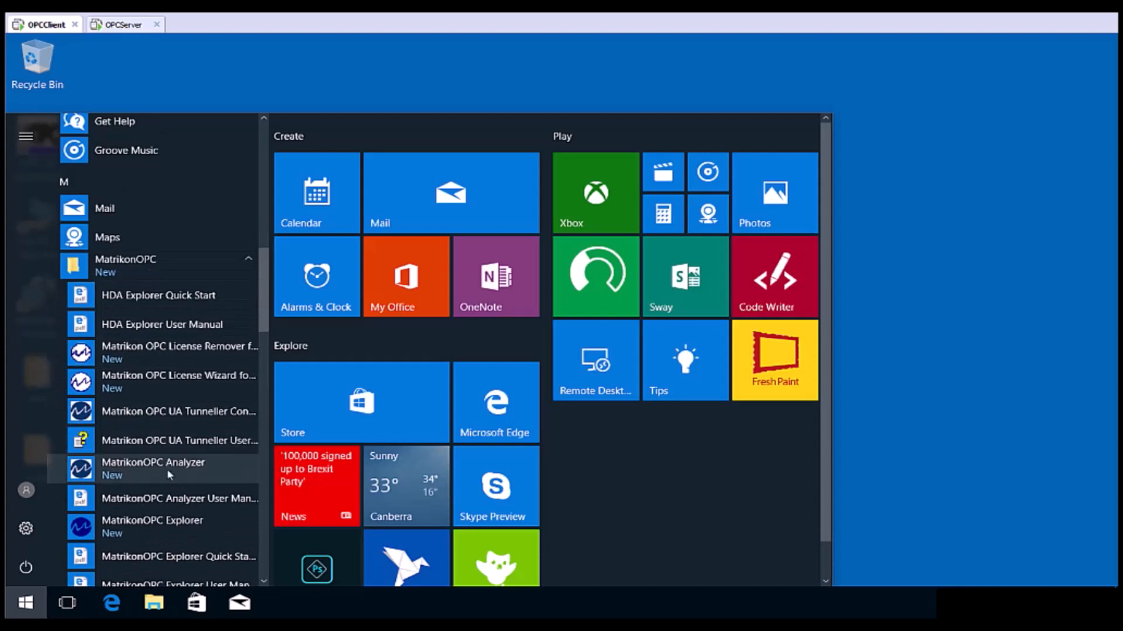
{"action": "left_click", "coordinate": [25, 602]}
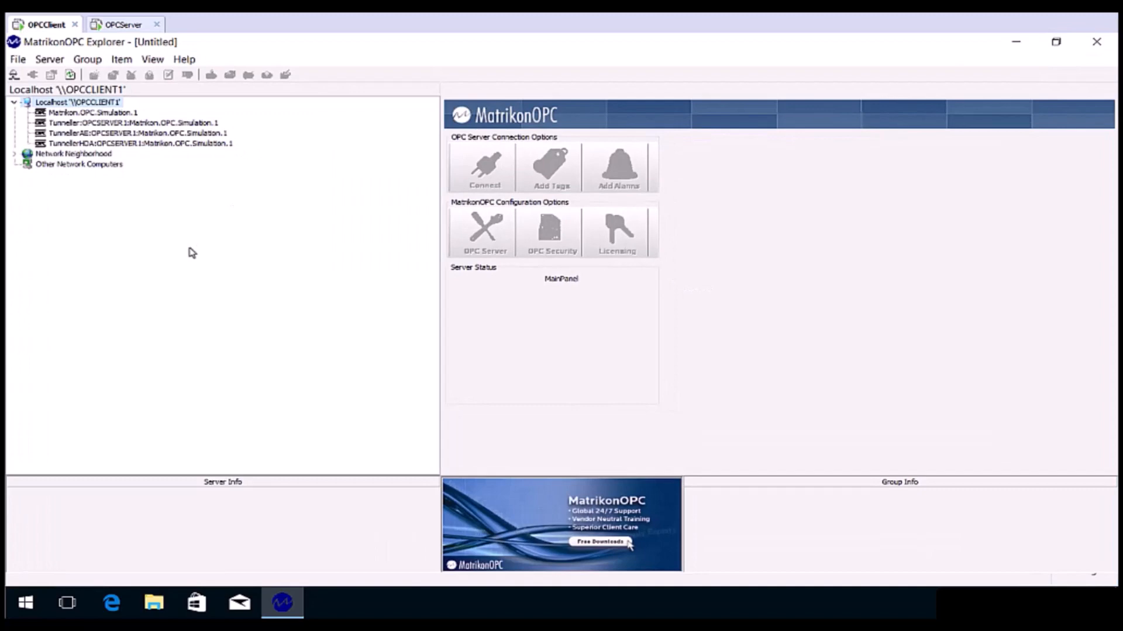
{"action": "mouse_move", "coordinate": [84, 154]}
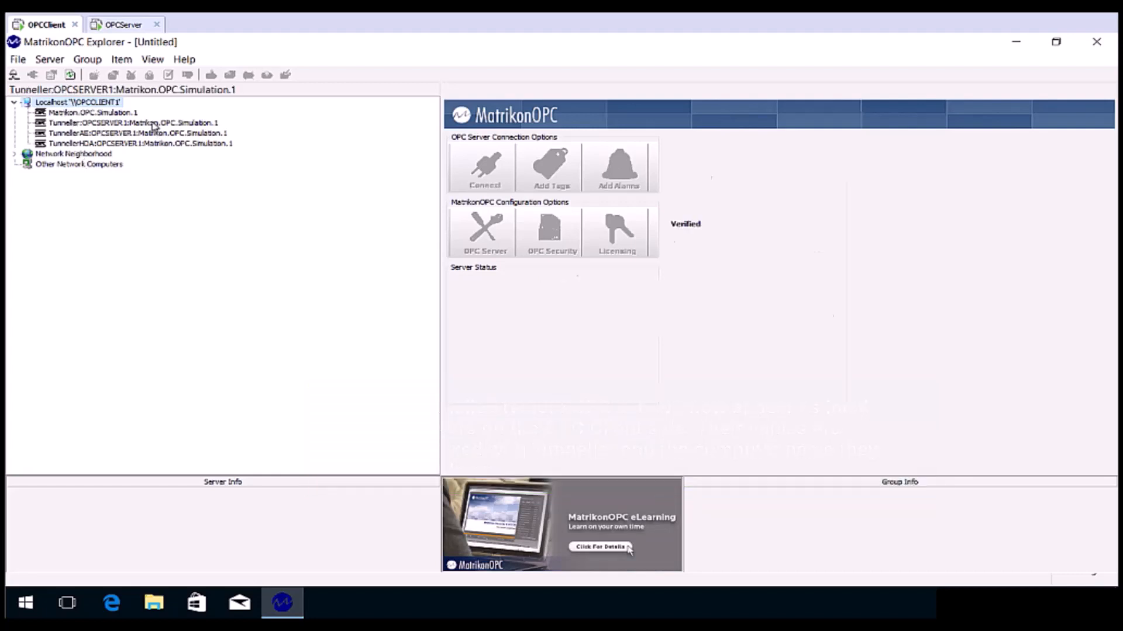
Connect to Tunneller:OPCSERVER1:Matrikon.OPC.Simulation.1 so it shows Connected and Running
{"action": "left_click", "coordinate": [133, 122]}
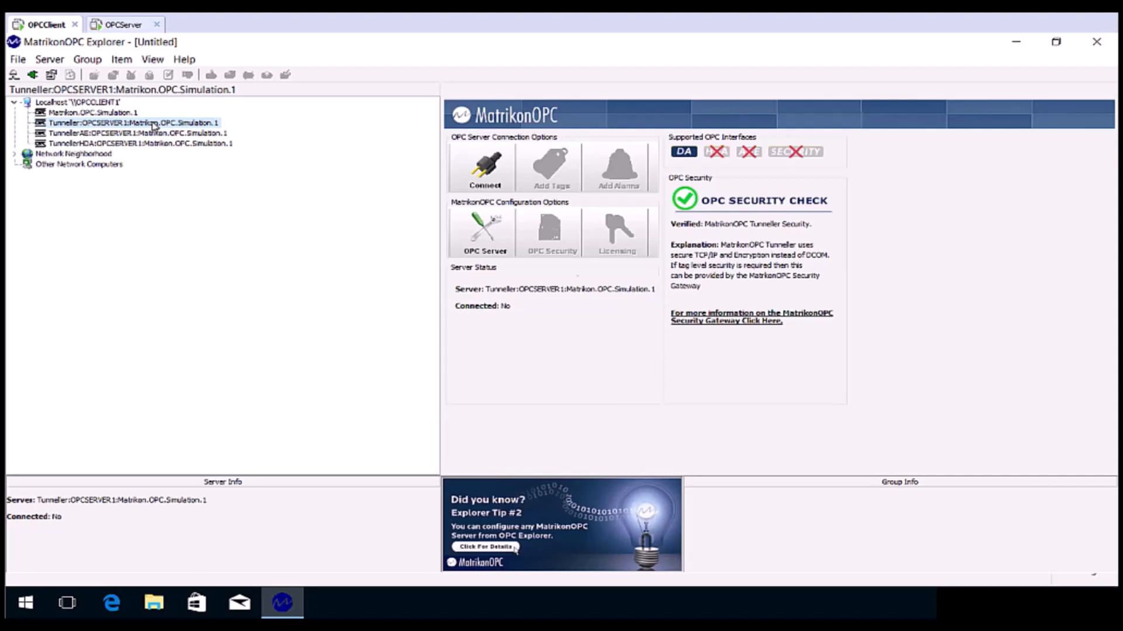
{"action": "left_click", "coordinate": [485, 167]}
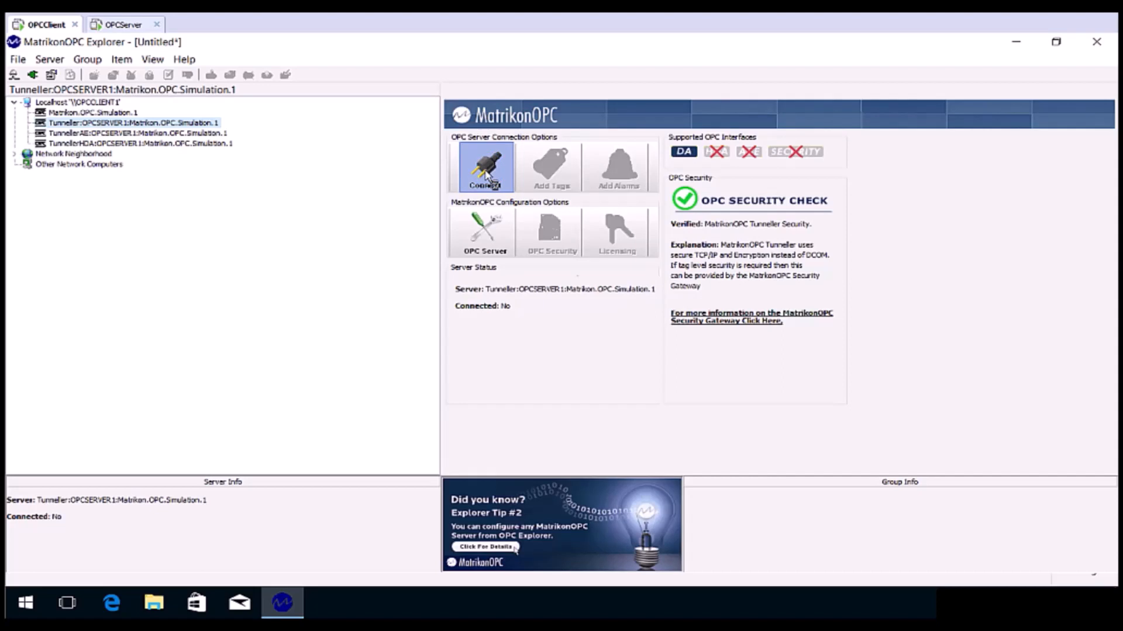
{"action": "left_click", "coordinate": [484, 168]}
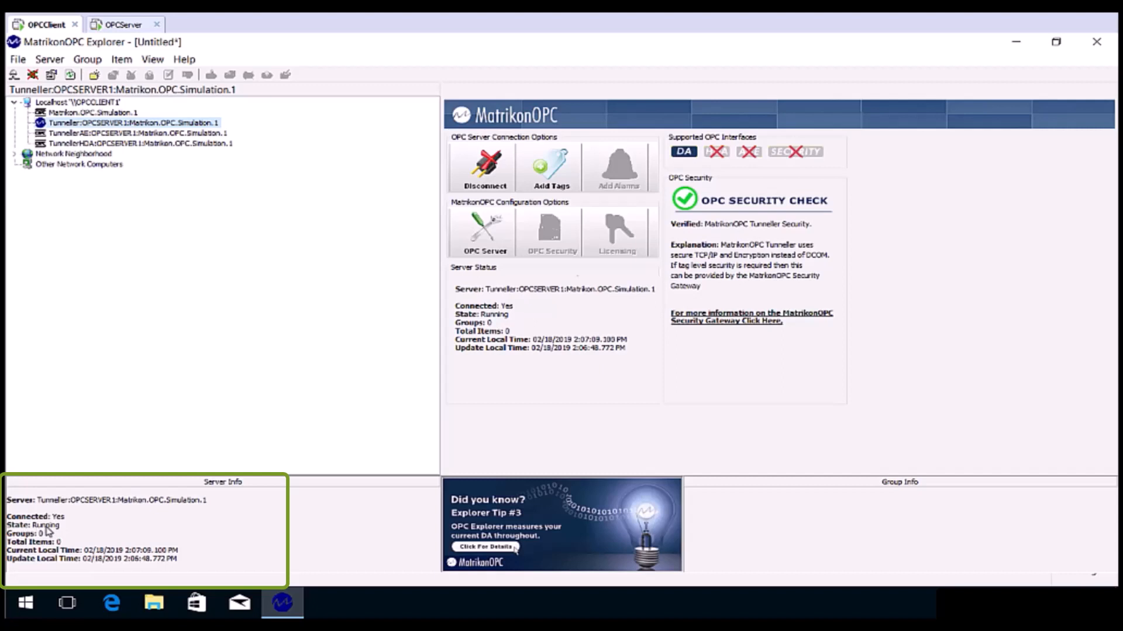
{"action": "mouse_move", "coordinate": [68, 533]}
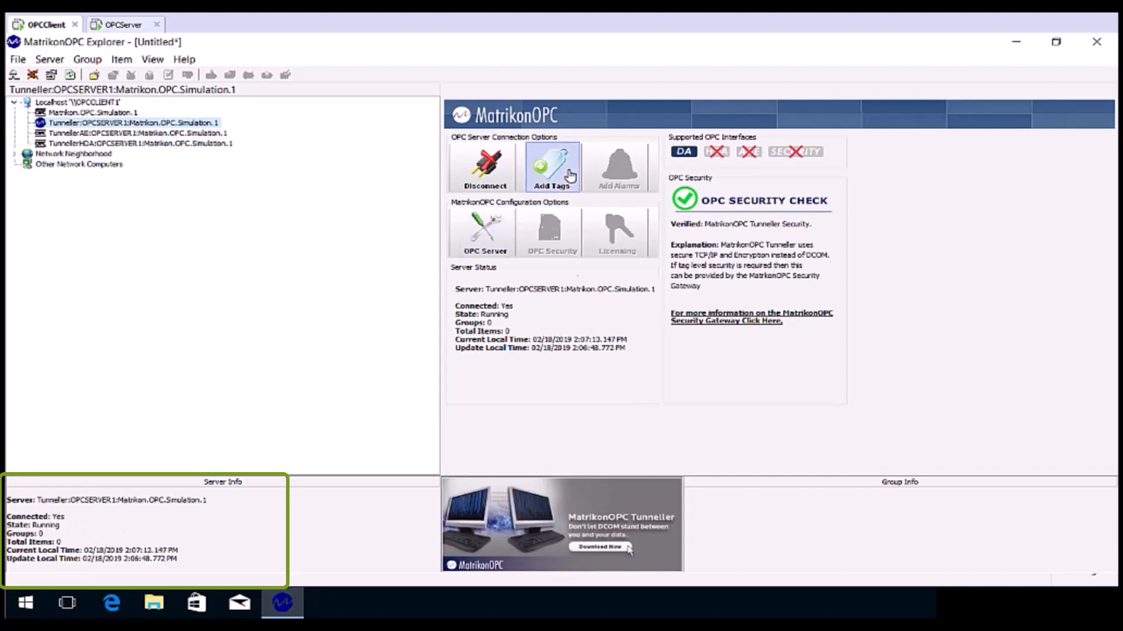
Add Simulation Items > Random > Int1 to the tags to be added for Group0
{"action": "left_click", "coordinate": [552, 167]}
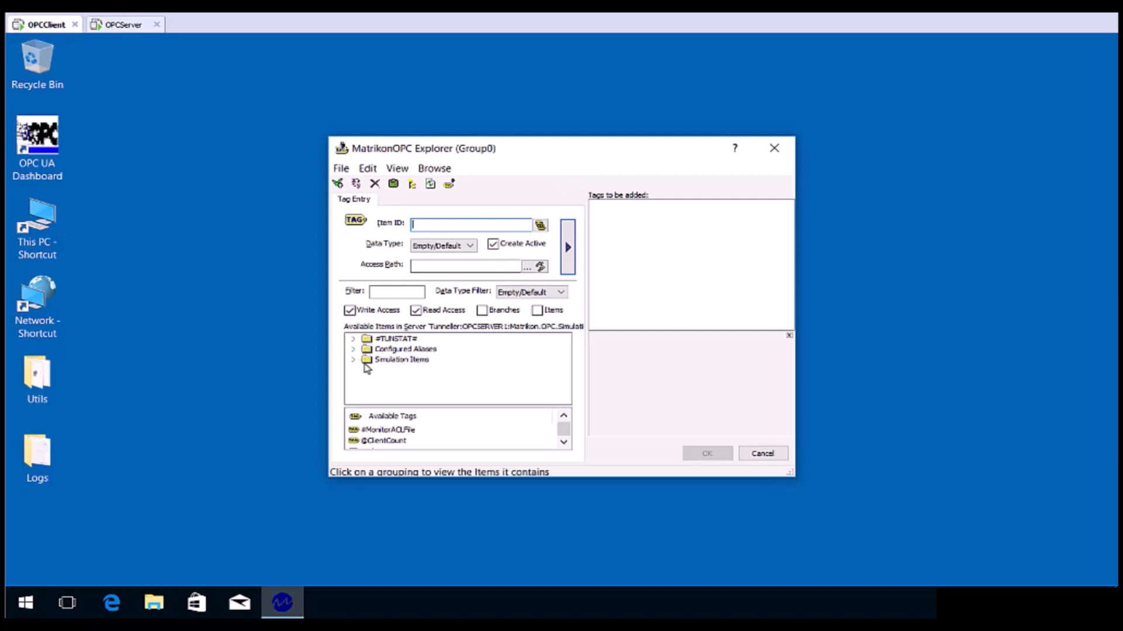
{"action": "left_click", "coordinate": [352, 359]}
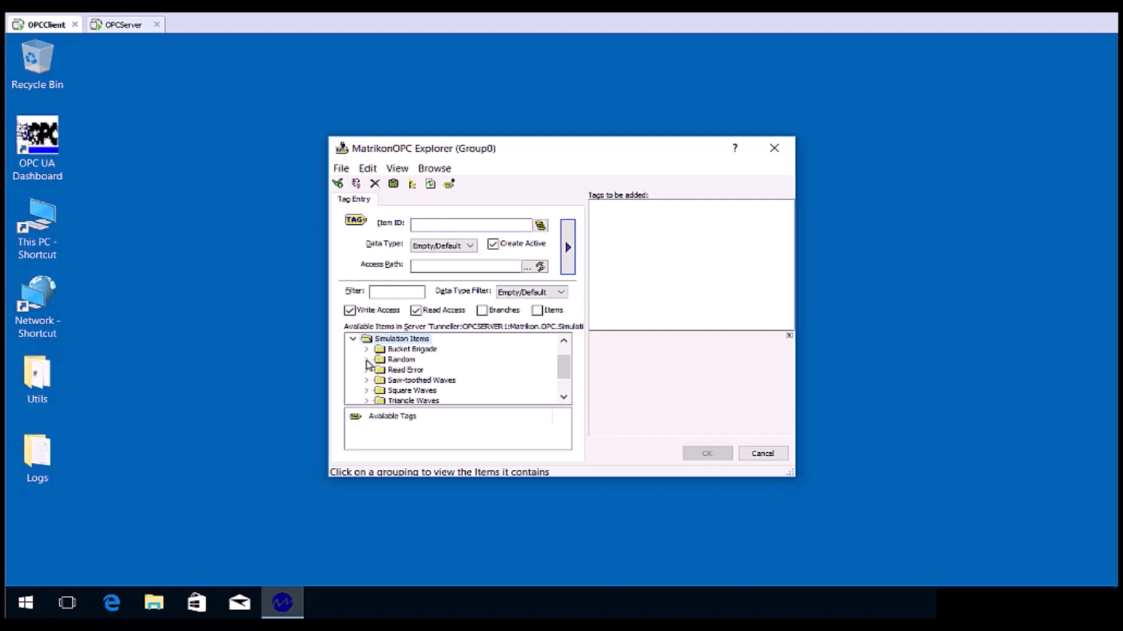
{"action": "left_click", "coordinate": [401, 358]}
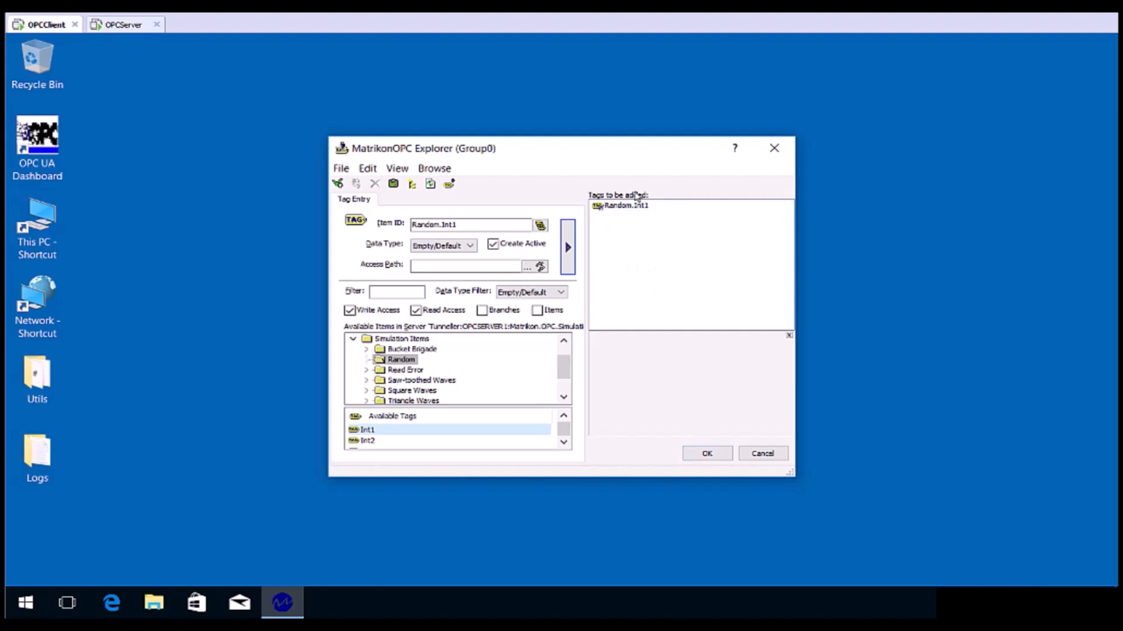
{"action": "left_click", "coordinate": [705, 453]}
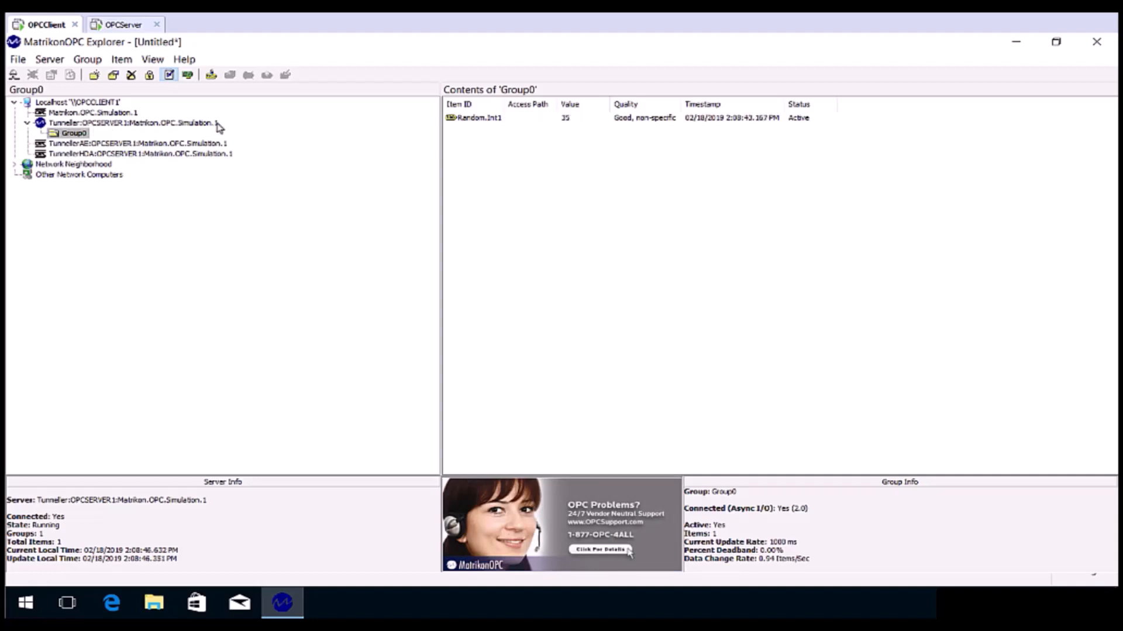
{"action": "mouse_move", "coordinate": [233, 251]}
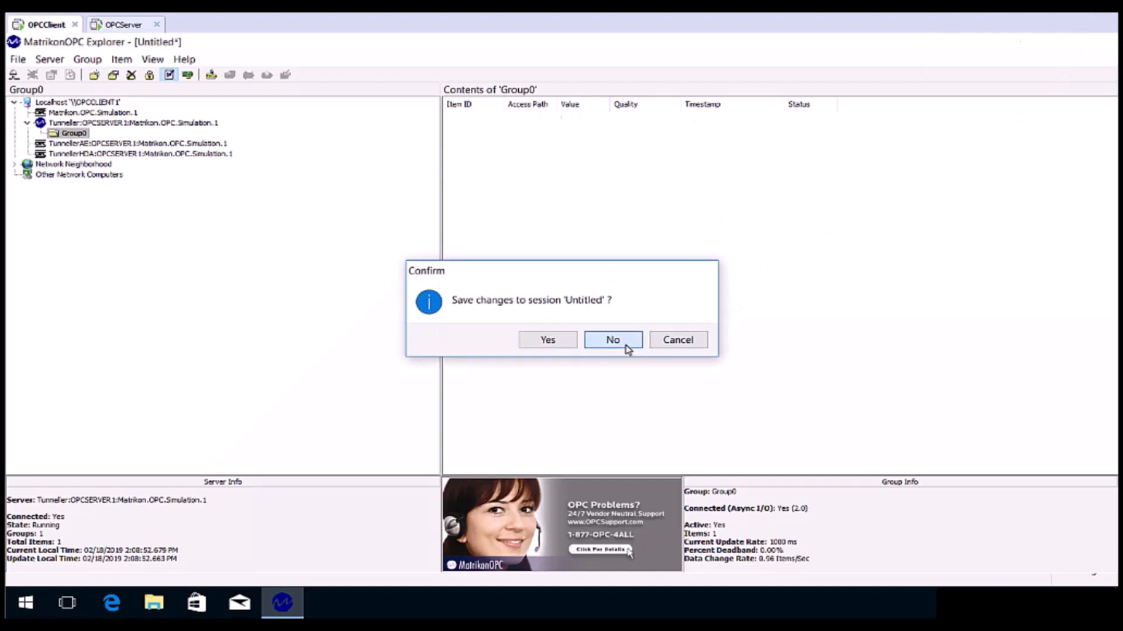
Answer No to the save-session prompt so Explorer closes without saving
{"action": "left_click", "coordinate": [612, 339]}
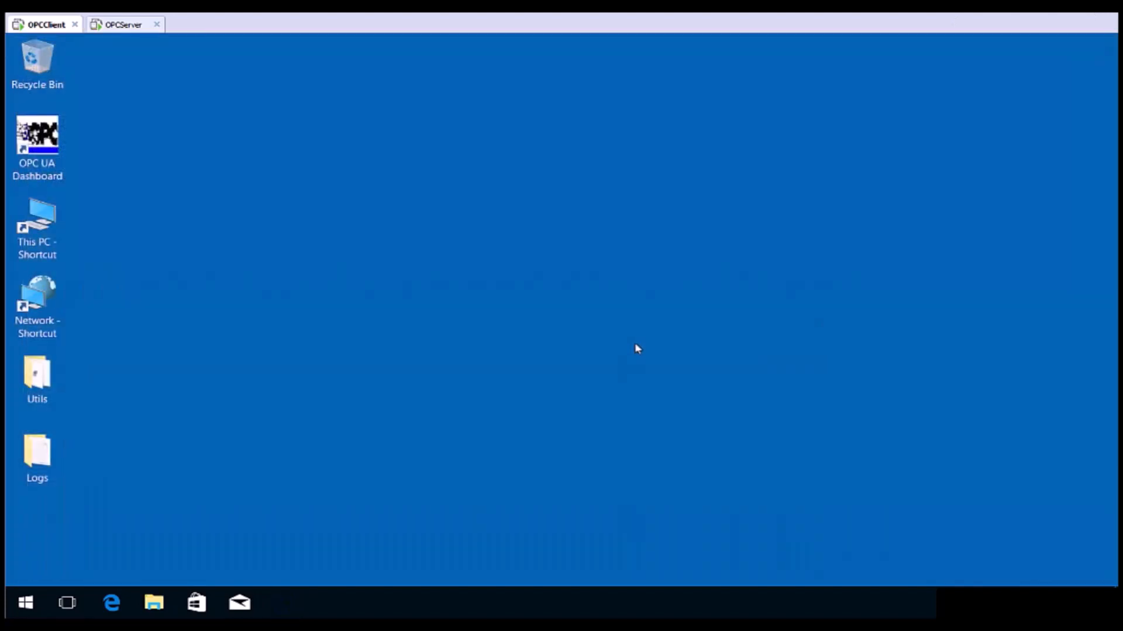